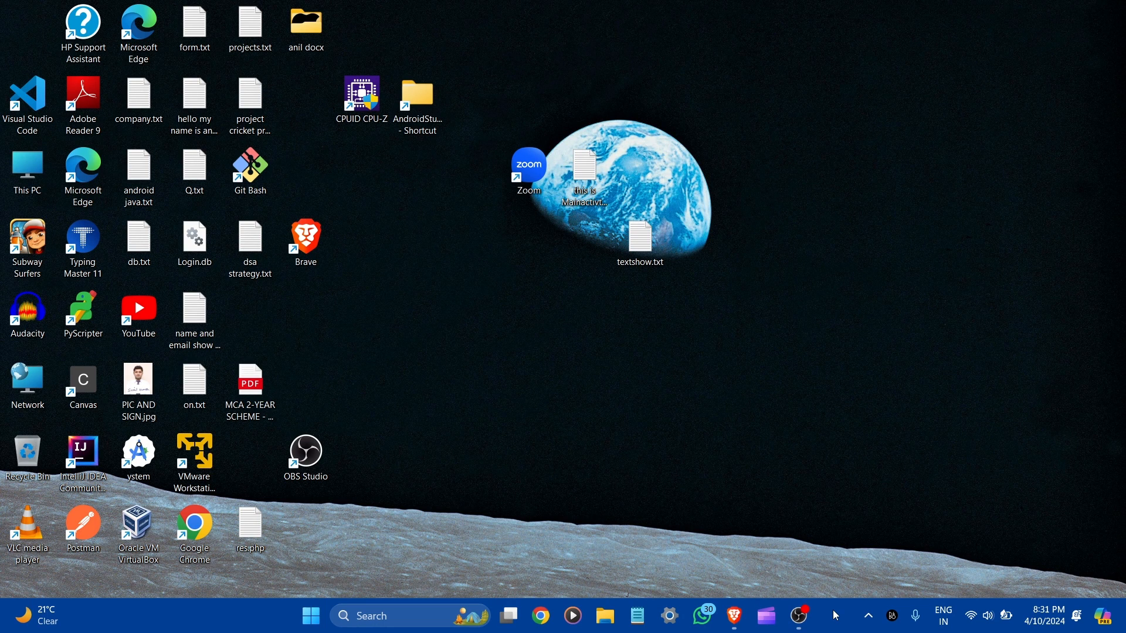
# Launch Task Manager from the taskbar and show the Performance view maximized with CPU details
pyautogui.rightClick(862, 616)
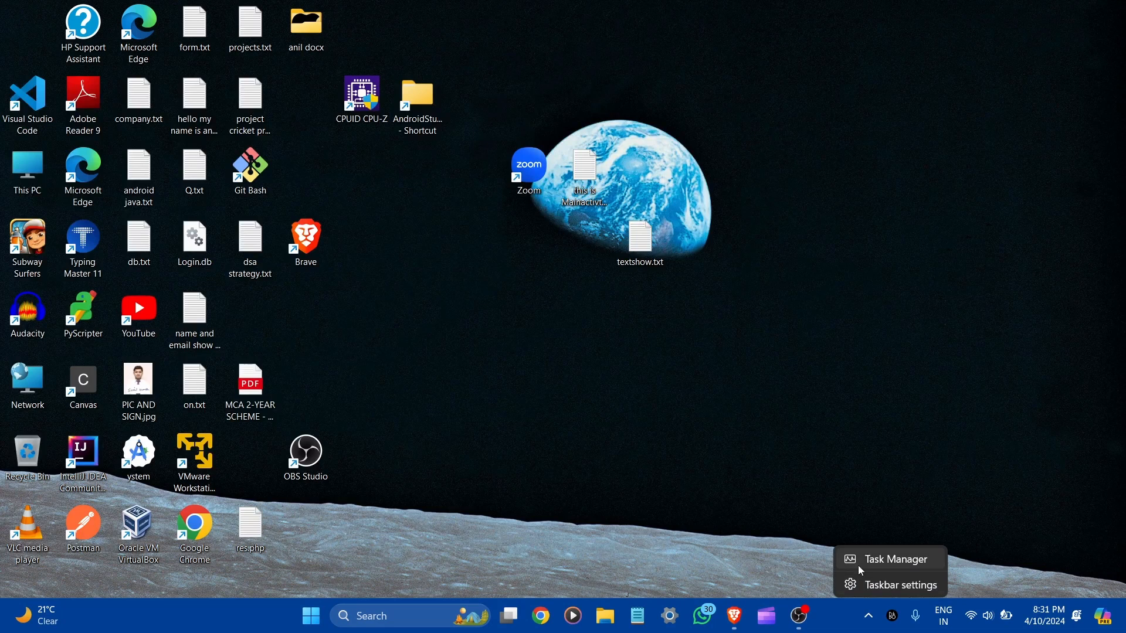
pyautogui.click(889, 558)
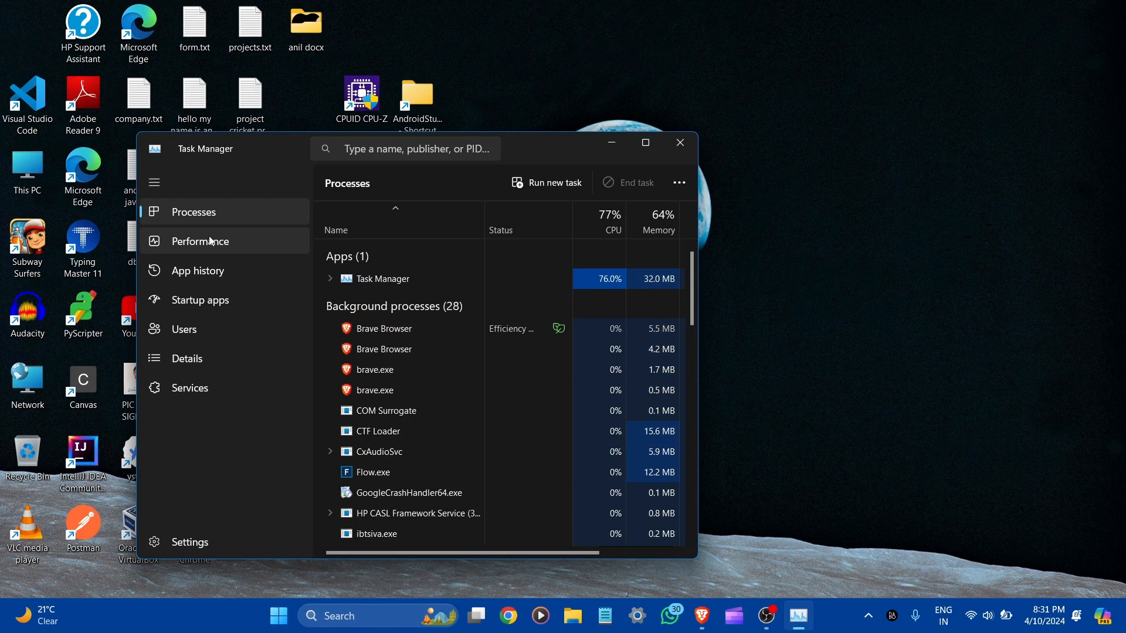
pyautogui.click(203, 240)
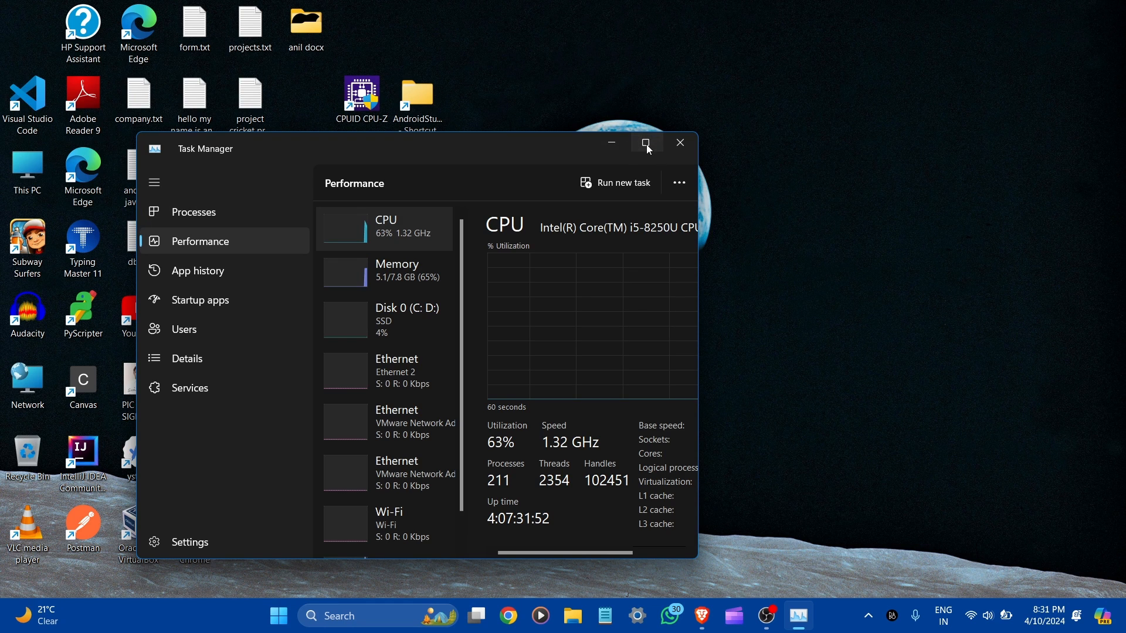
pyautogui.click(645, 142)
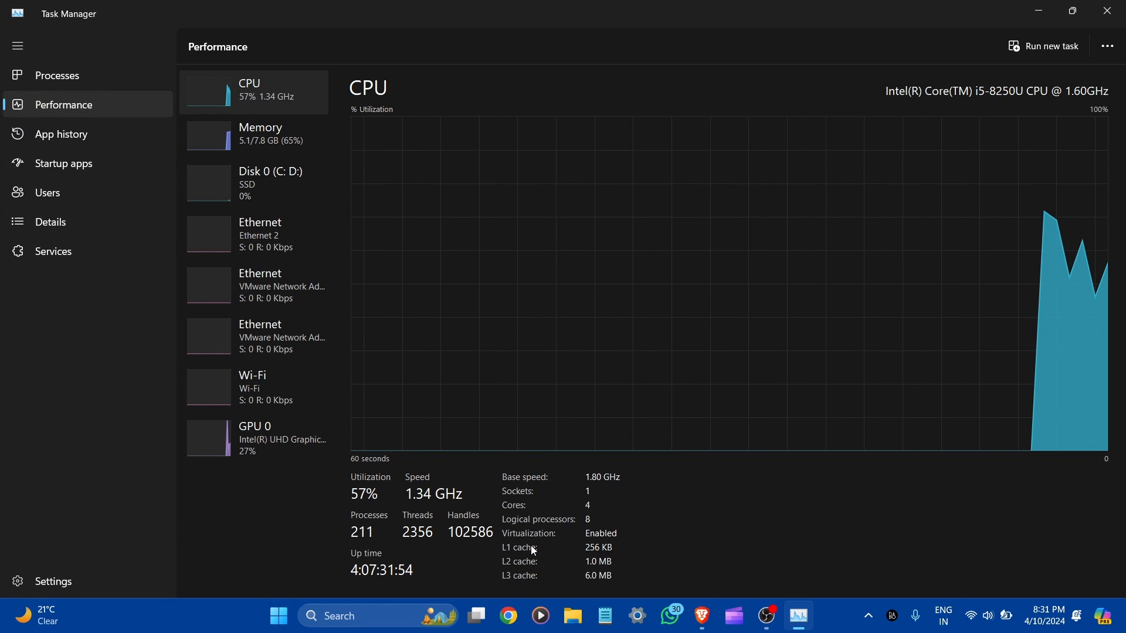
pyautogui.moveTo(715, 522)
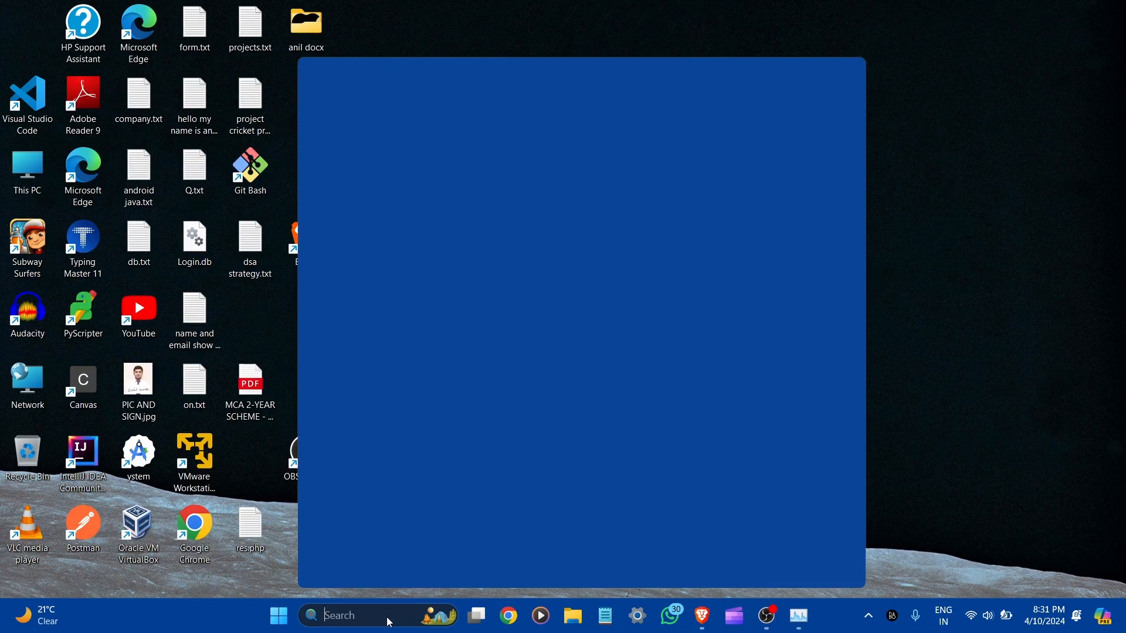
# Find Control Panel via taskbar search, maximize it and show Programs and Features
pyautogui.write('contr')
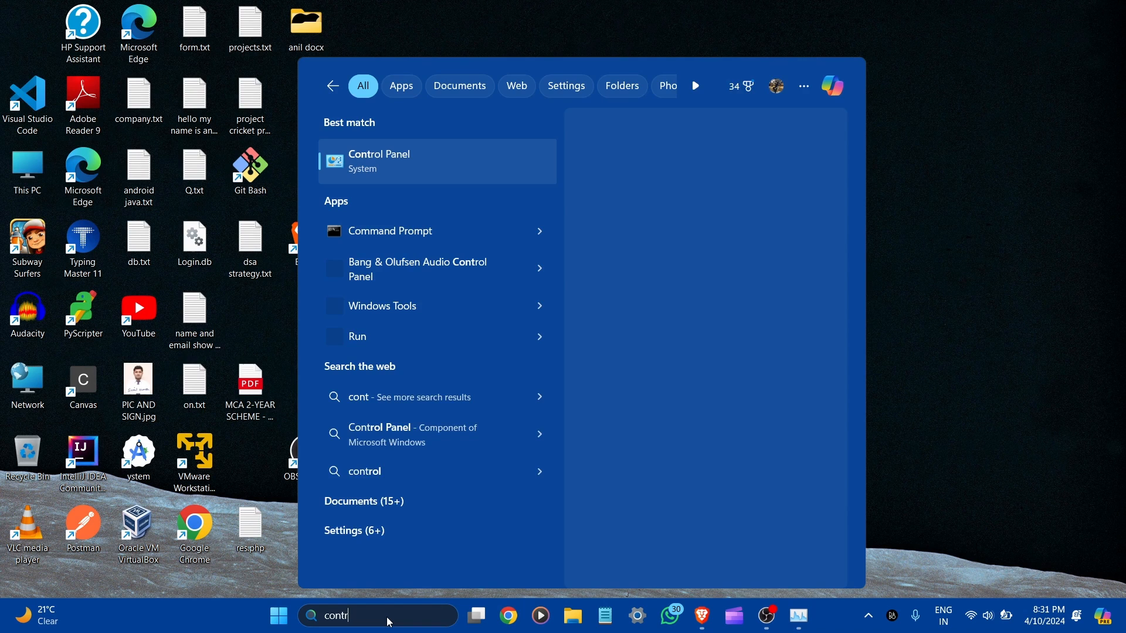
pyautogui.click(379, 161)
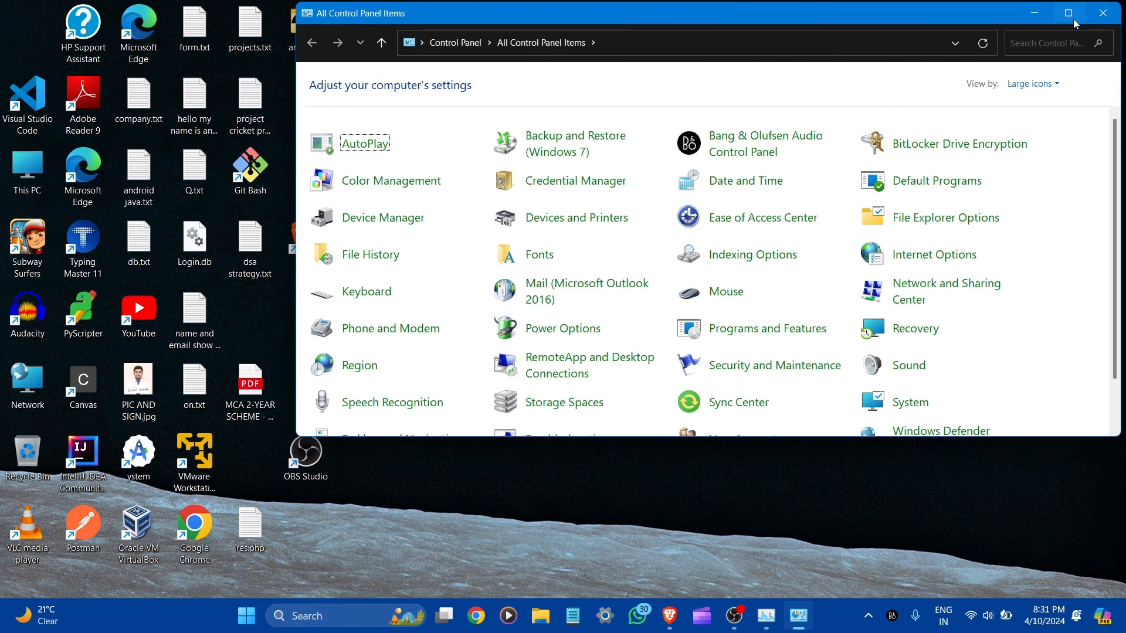
pyautogui.click(1069, 12)
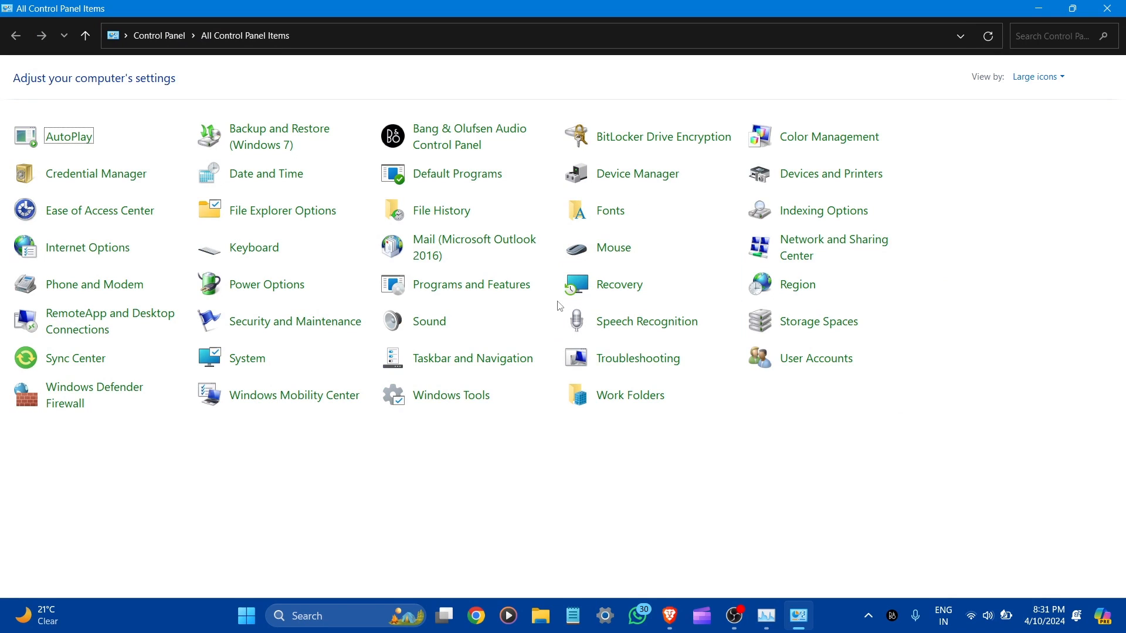
pyautogui.moveTo(472, 283)
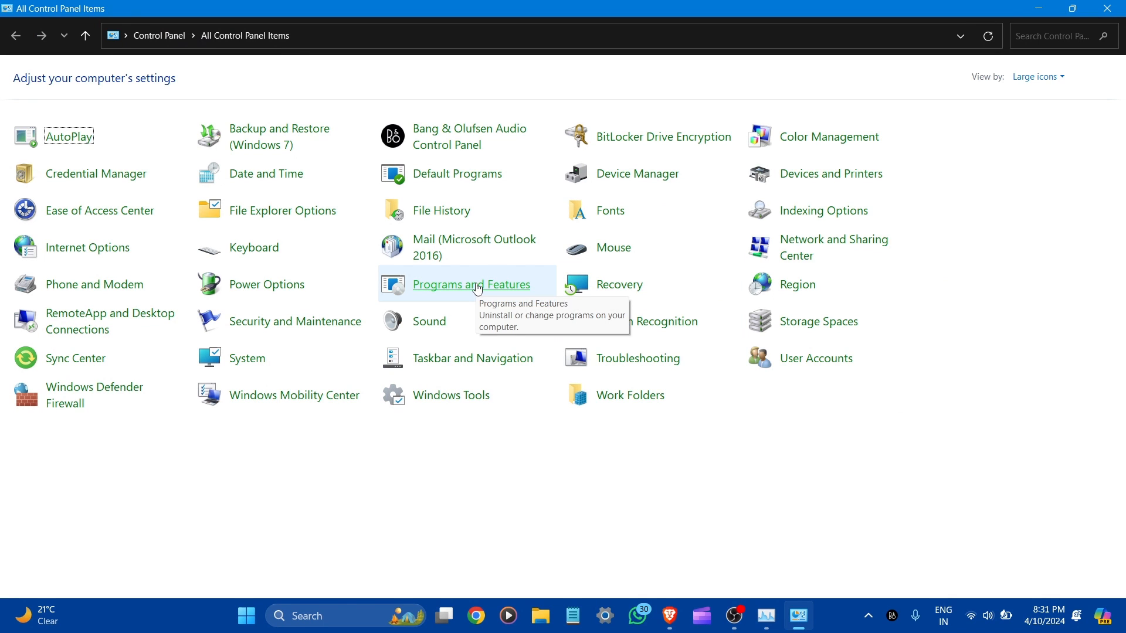
pyautogui.click(471, 284)
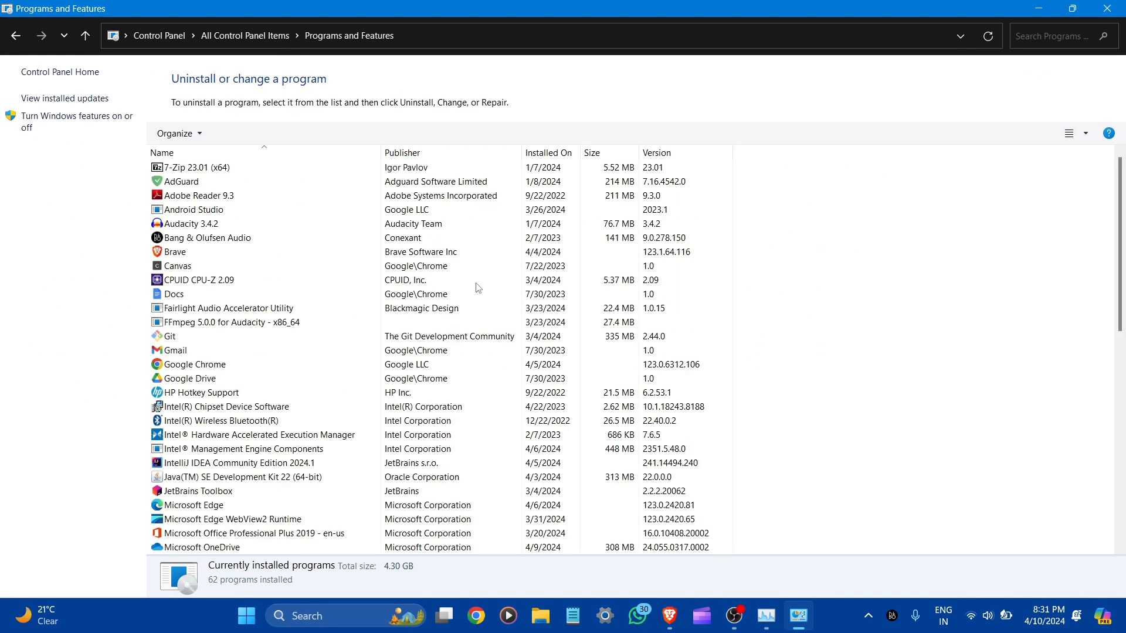
pyautogui.moveTo(51, 121)
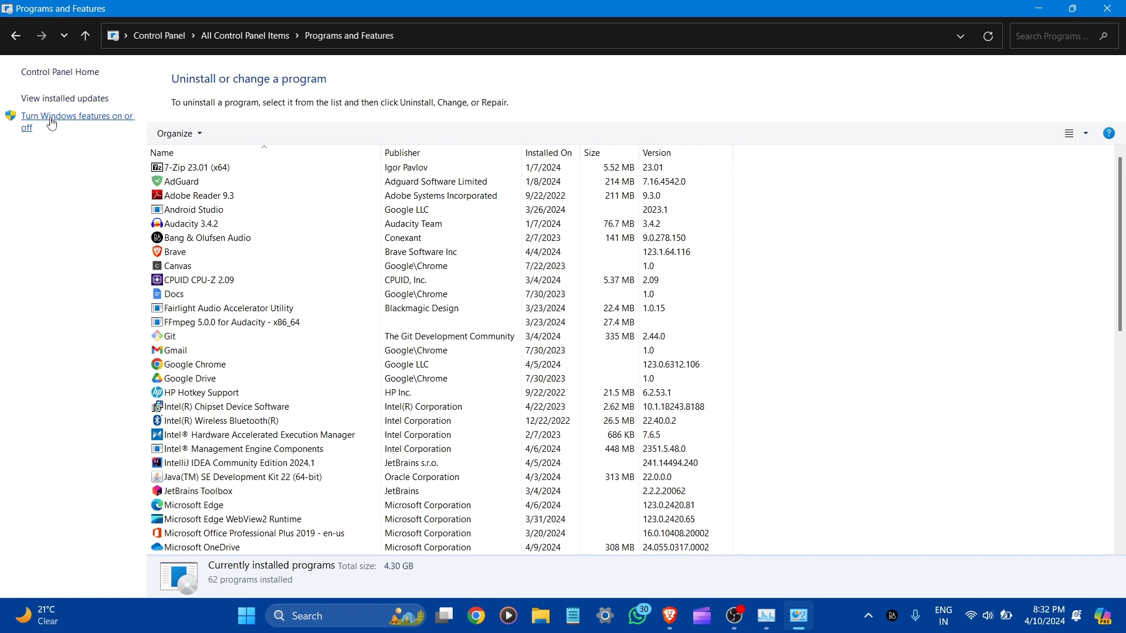
# Enable Virtual Machine Platform and Windows Subsystem for Linux in Windows Features and confirm with OK
pyautogui.click(75, 121)
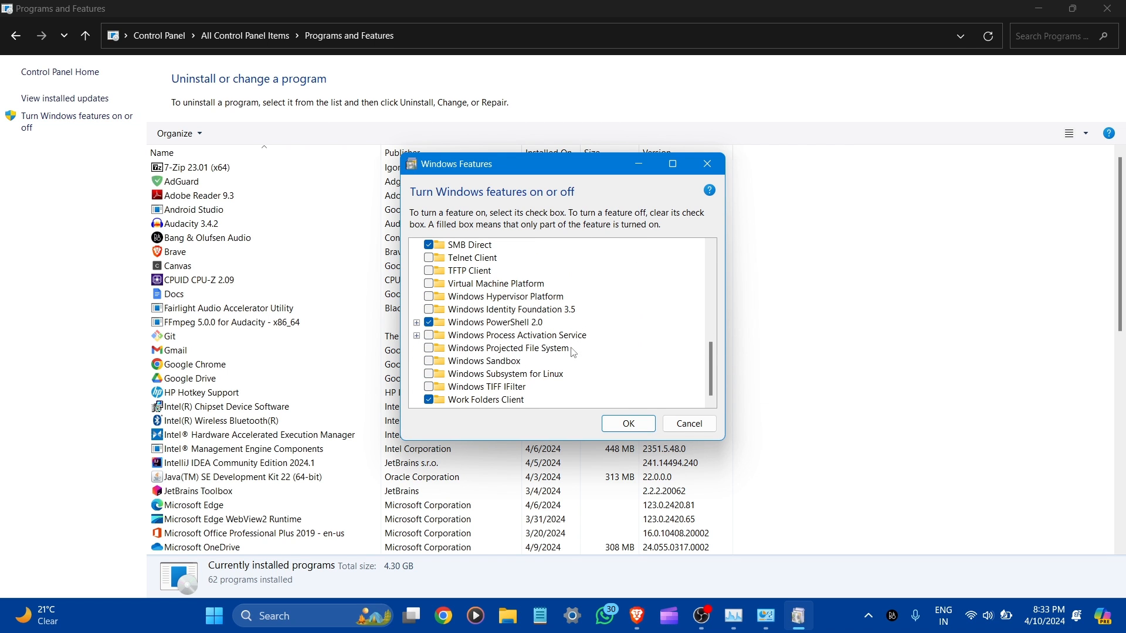
pyautogui.moveTo(495, 282)
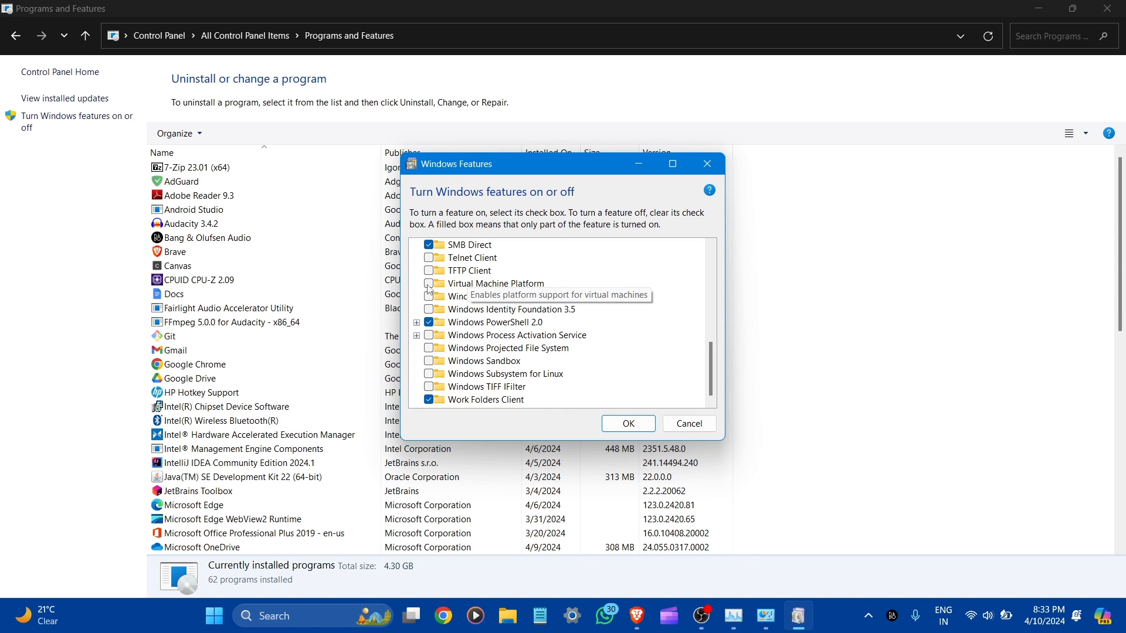
pyautogui.click(429, 283)
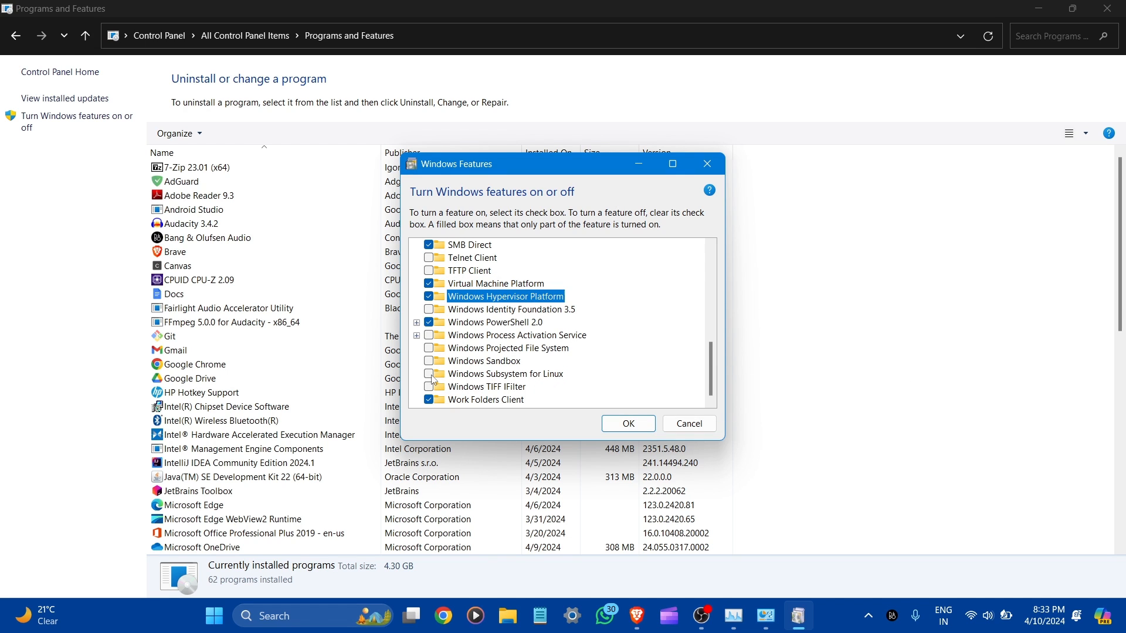
pyautogui.click(429, 373)
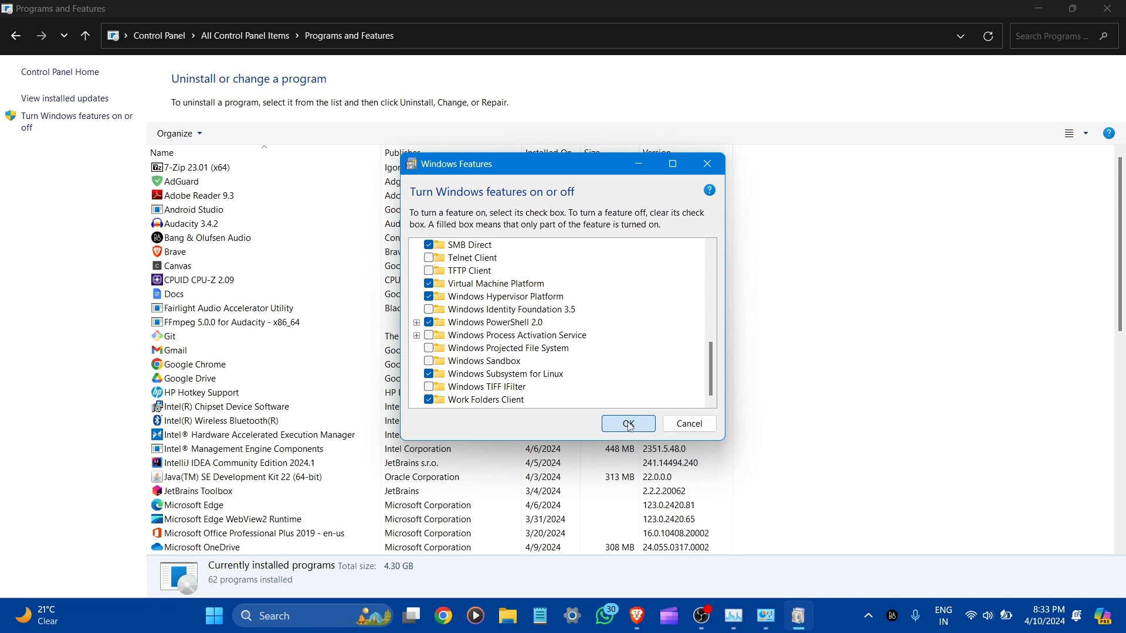
pyautogui.click(626, 423)
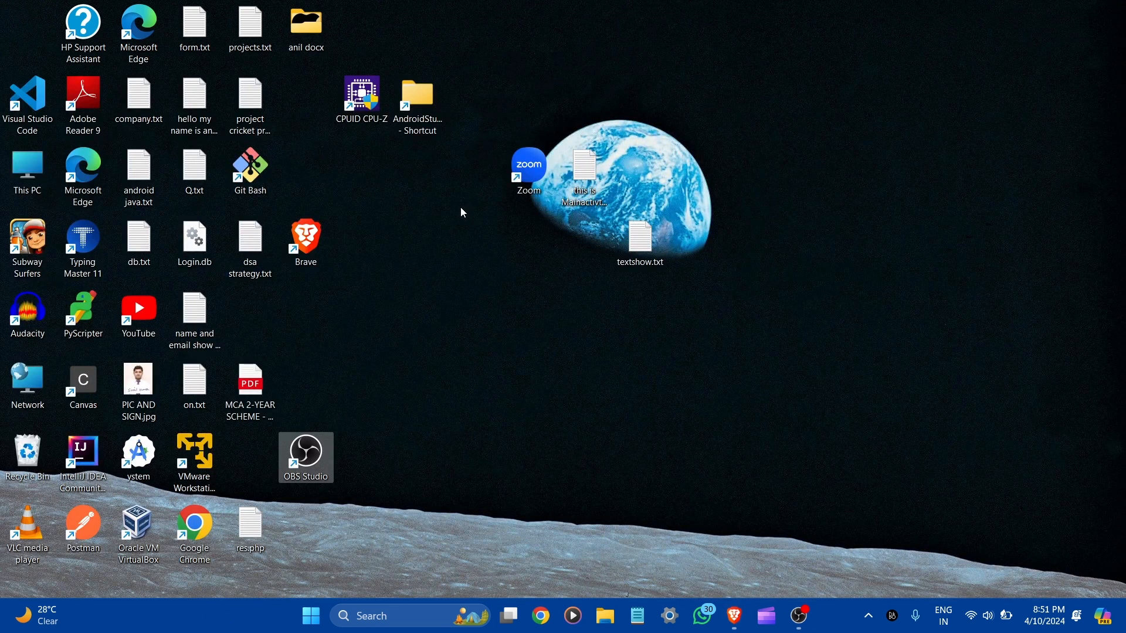
pyautogui.moveTo(734, 578)
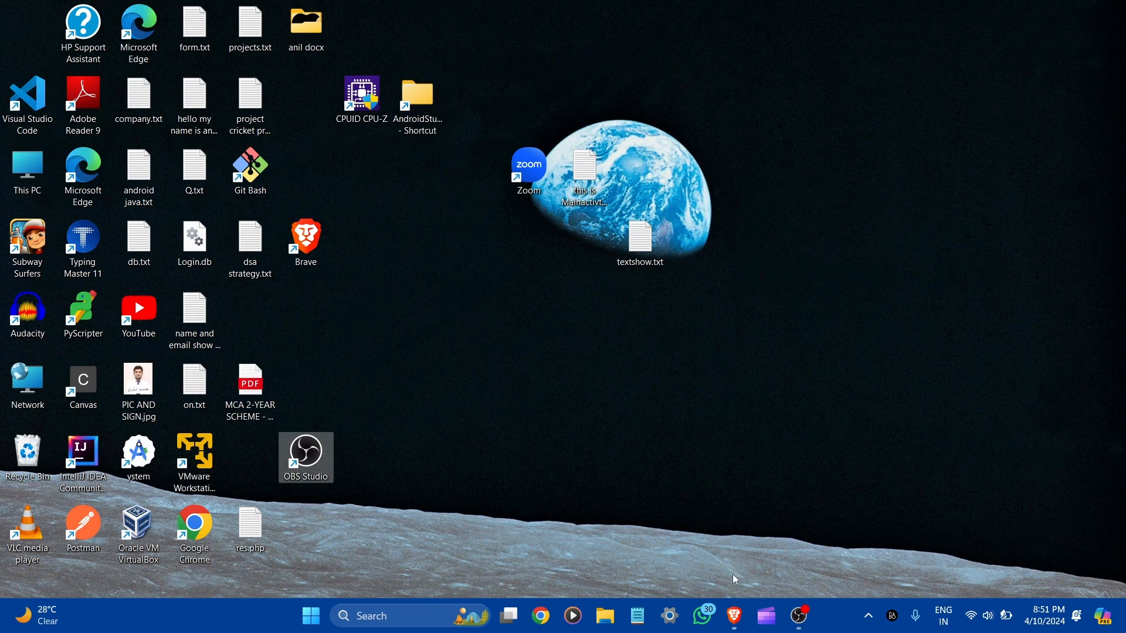
# Browse to github.com/MustardChef/WSABuilds in Brave and reach the Windows 11/10 download table
pyautogui.click(735, 616)
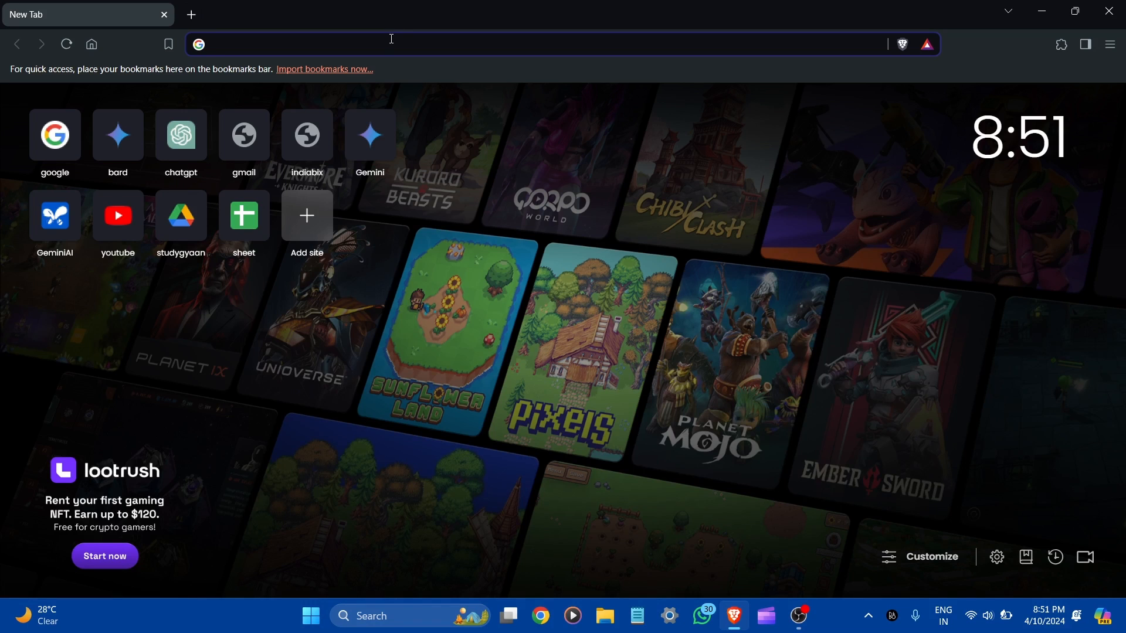
pyautogui.click(390, 43)
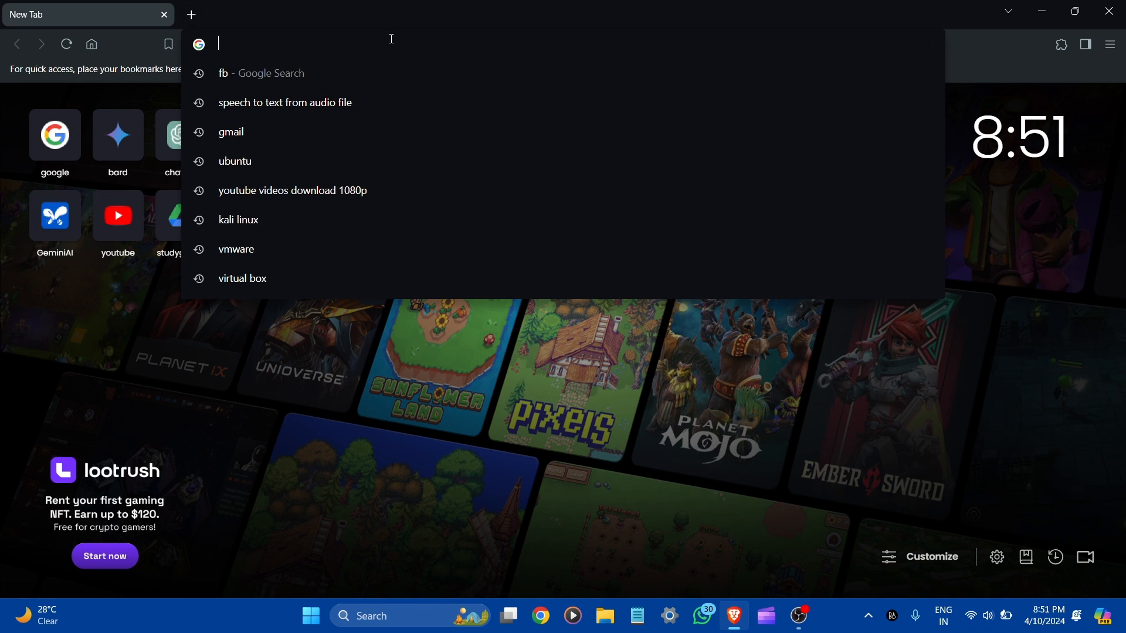
pyautogui.write('github.com/MustardChef/WSABuilds')
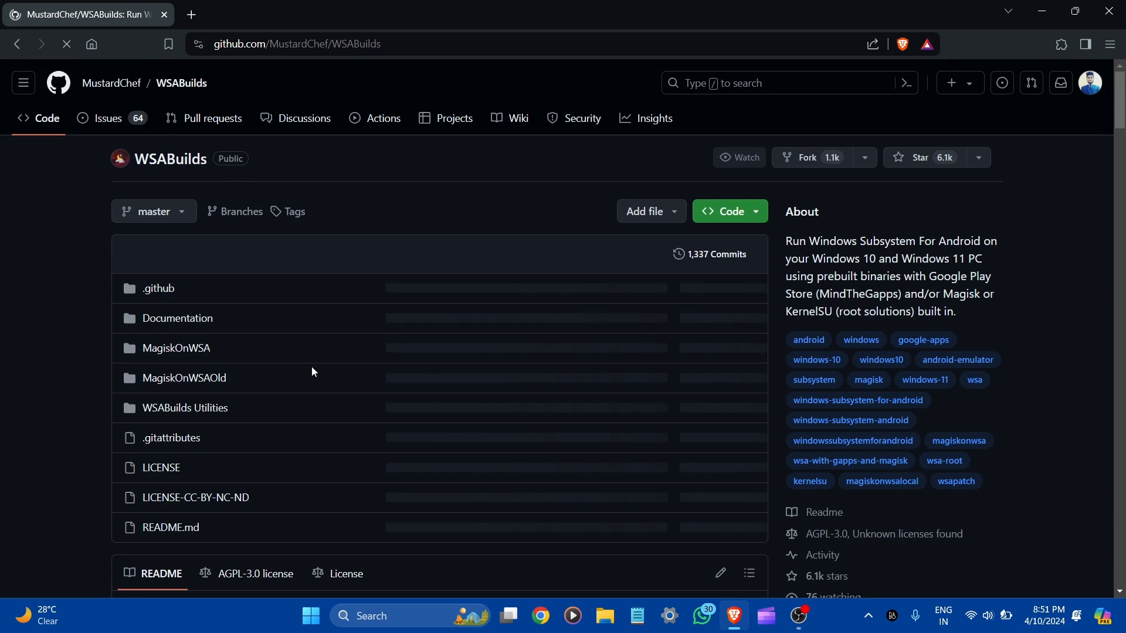
pyautogui.scroll(-3)
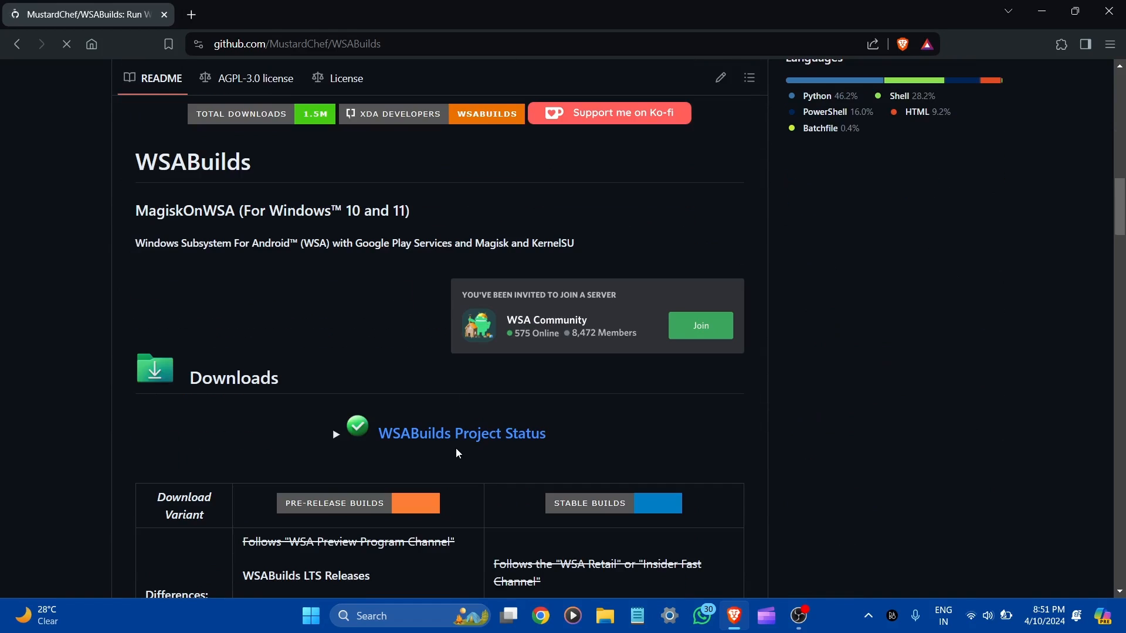
pyautogui.scroll(-3)
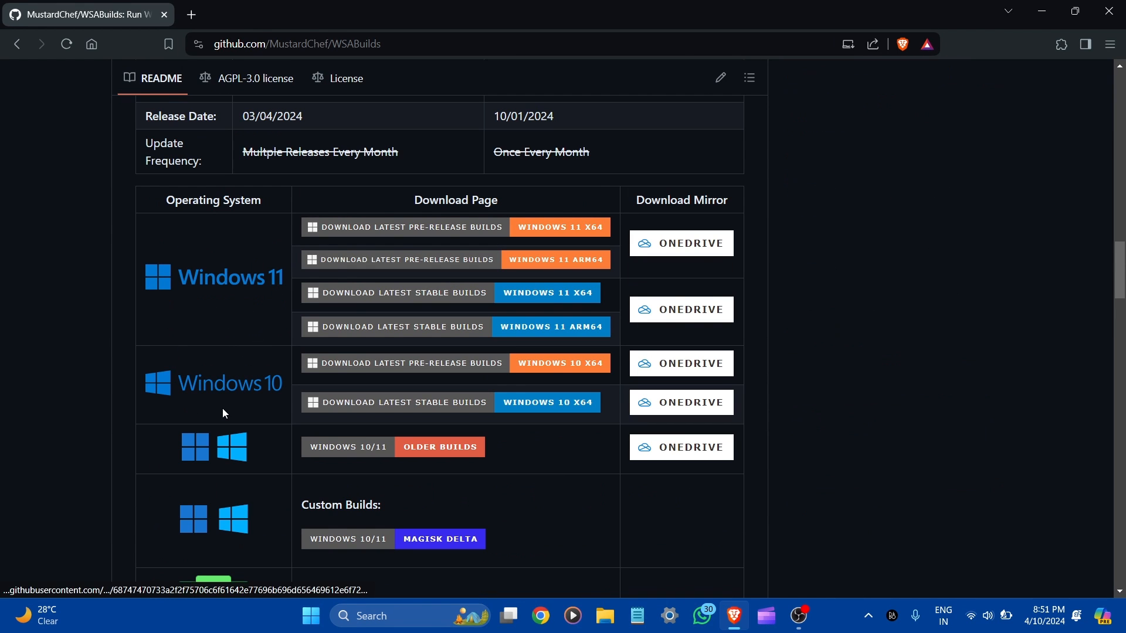
pyautogui.moveTo(475, 252)
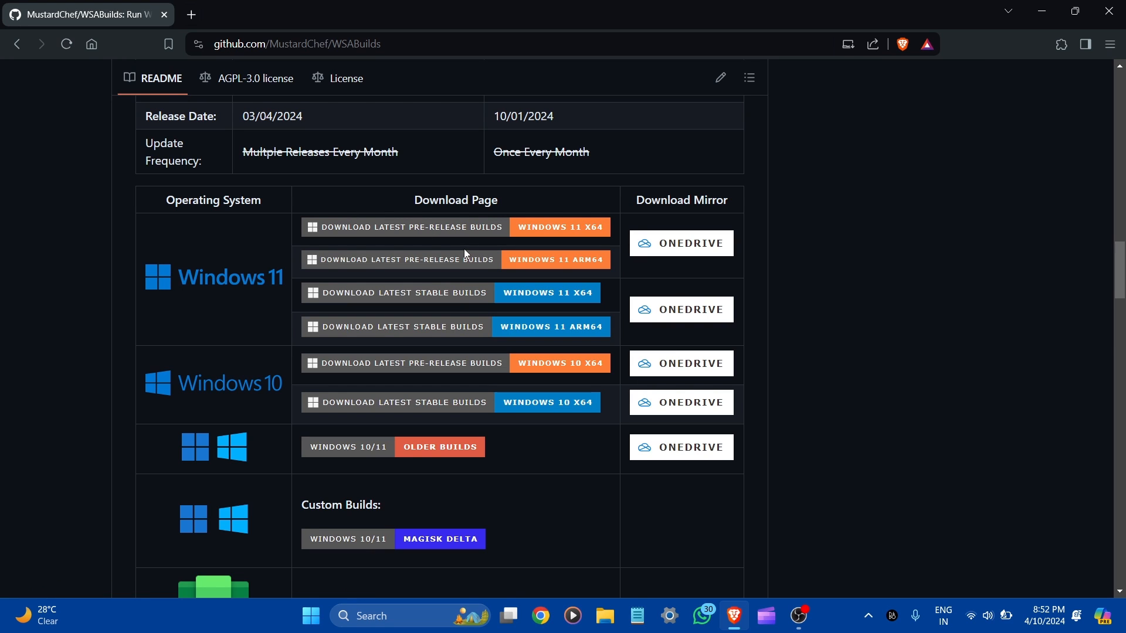
pyautogui.moveTo(460, 312)
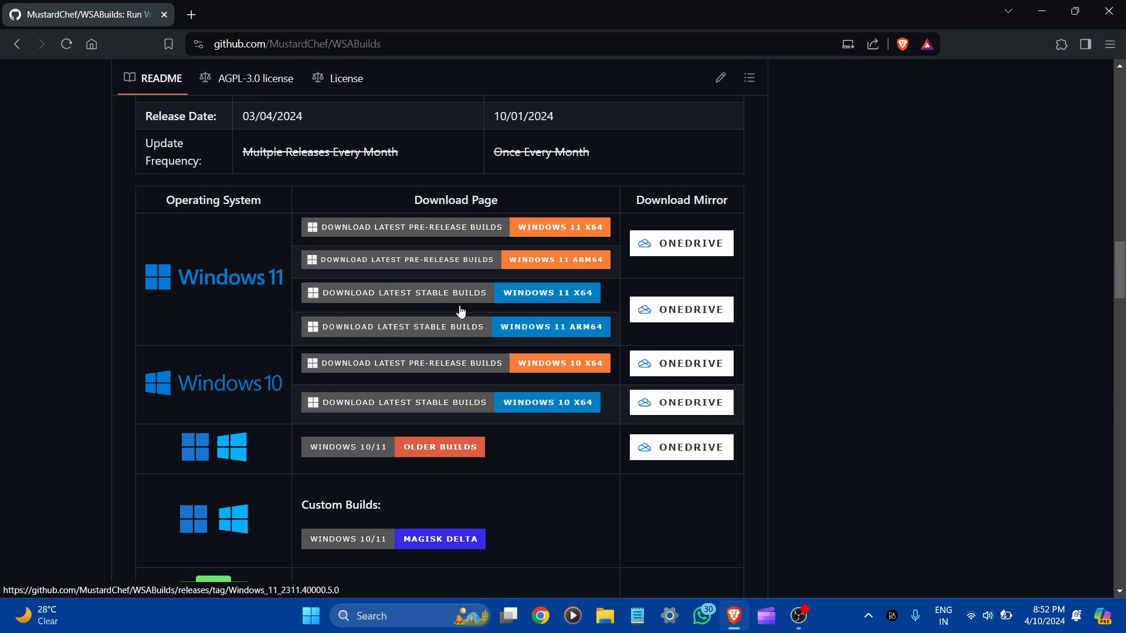
pyautogui.moveTo(264, 407)
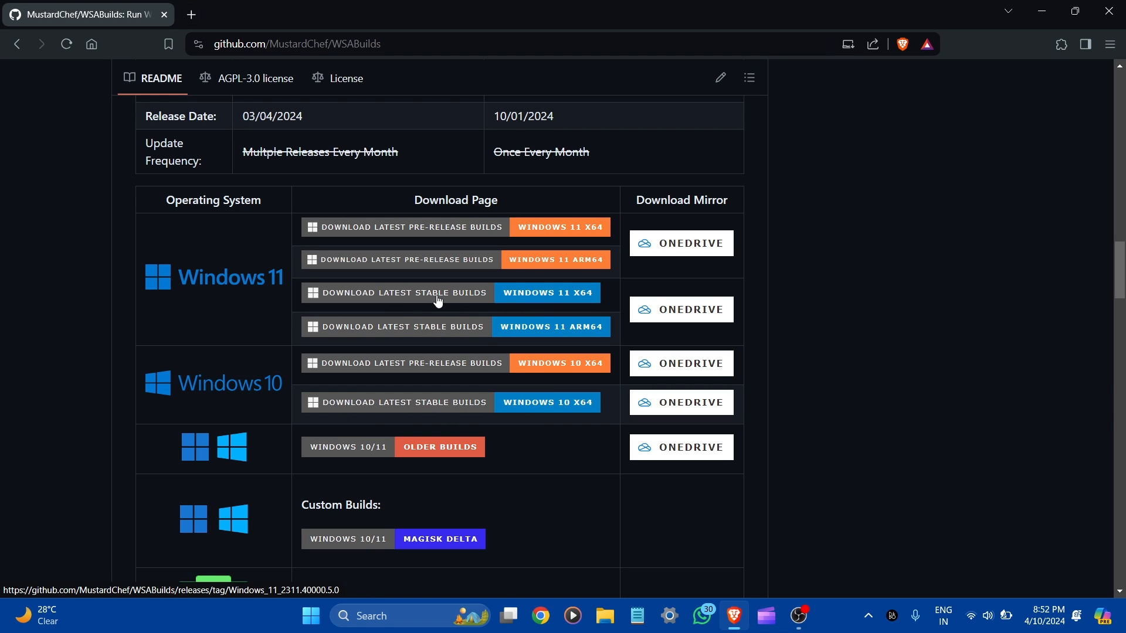
pyautogui.moveTo(440, 296)
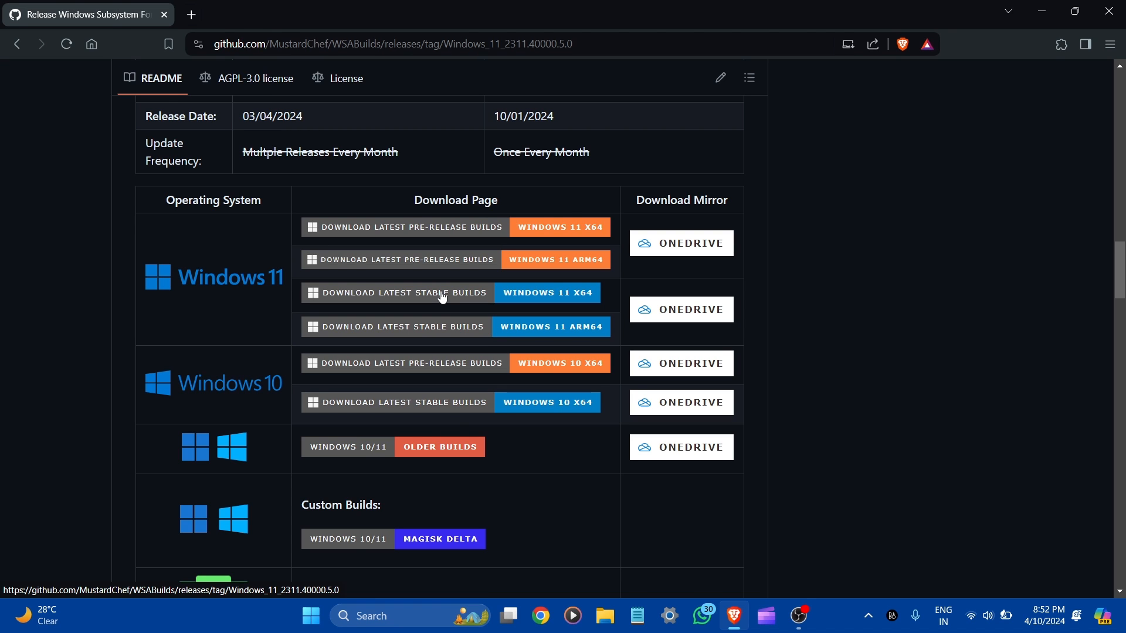
# Reach the release Assets and start downloading WSA_2311.40000.5.0_x64 MindTheGapps-13.0-RemovedAmazon.7z
pyautogui.scroll(3)
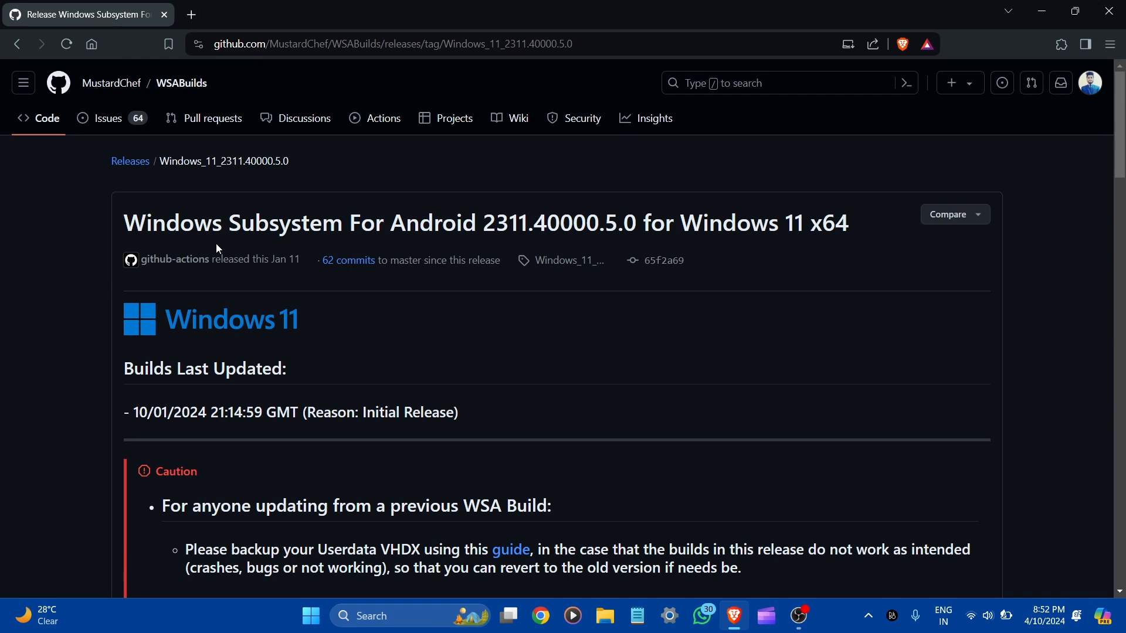
pyautogui.moveTo(518, 249)
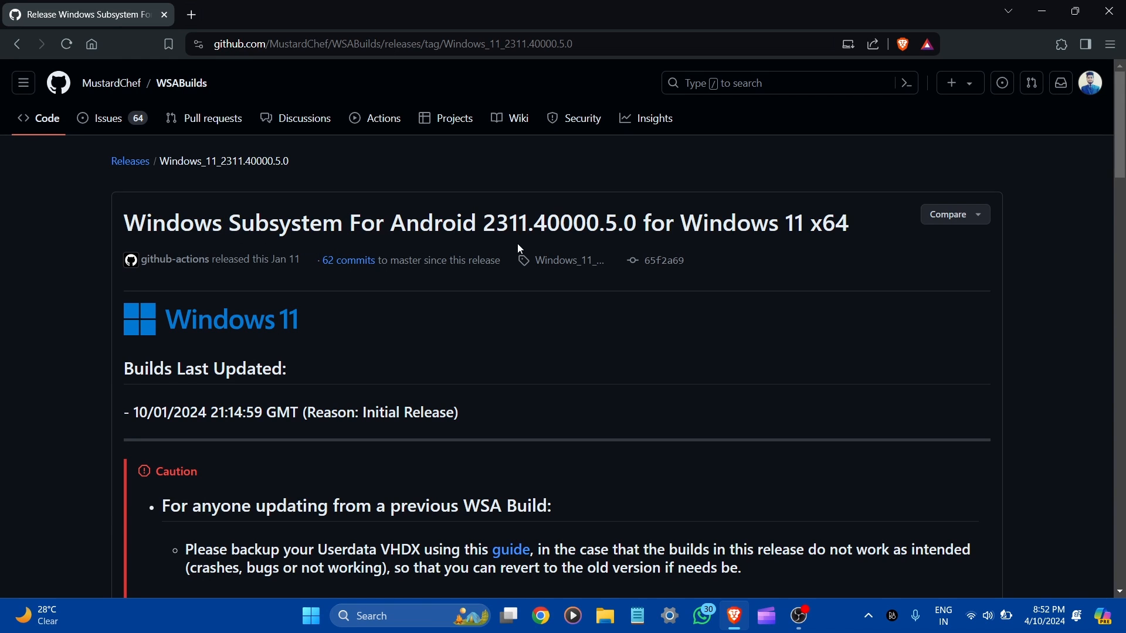
pyautogui.moveTo(843, 235)
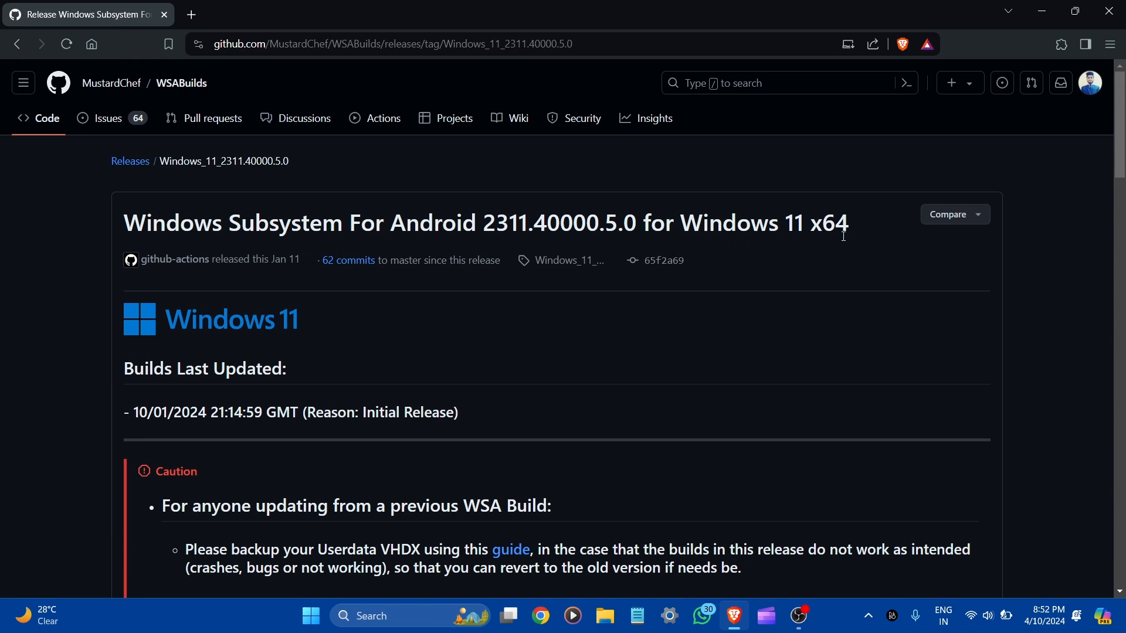
pyautogui.scroll(-3)
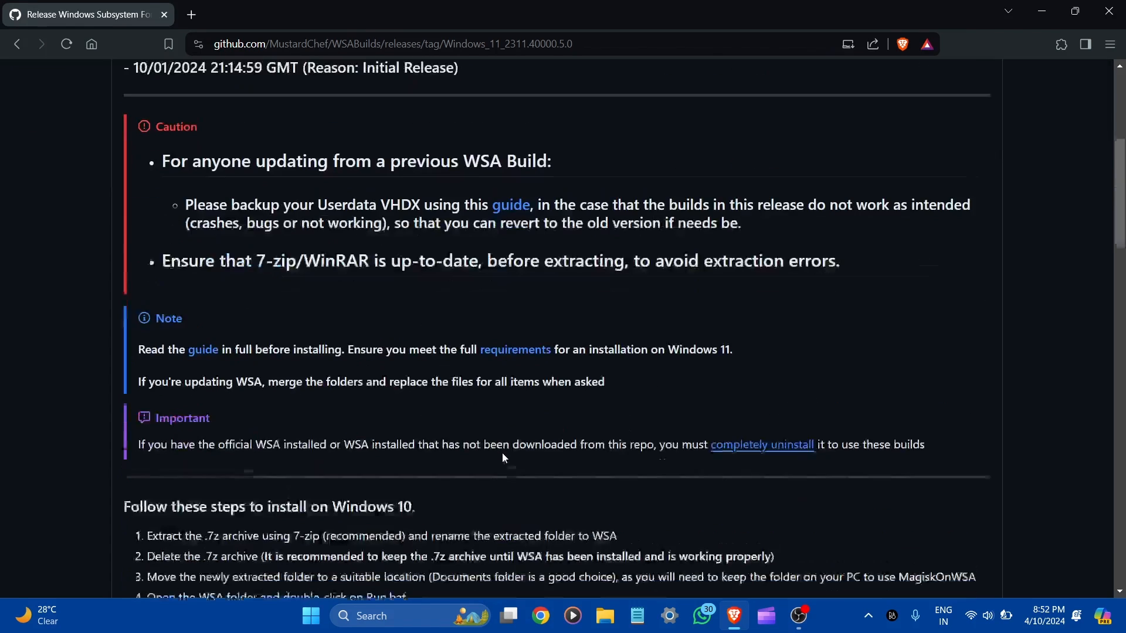
pyautogui.scroll(-3)
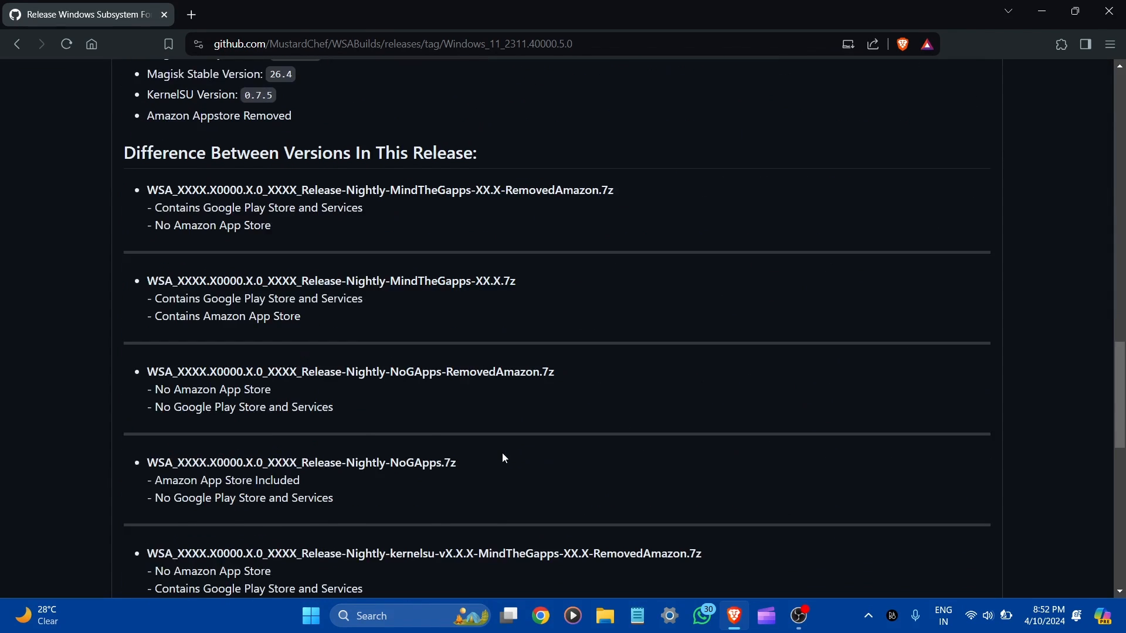
pyautogui.scroll(-3)
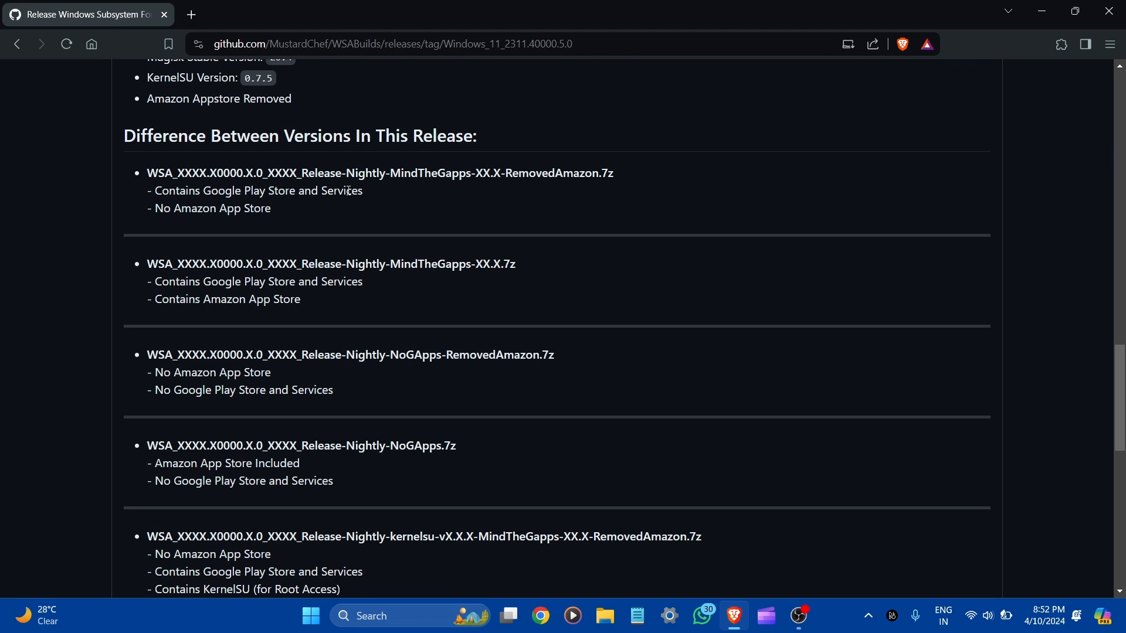
pyautogui.moveTo(325, 225)
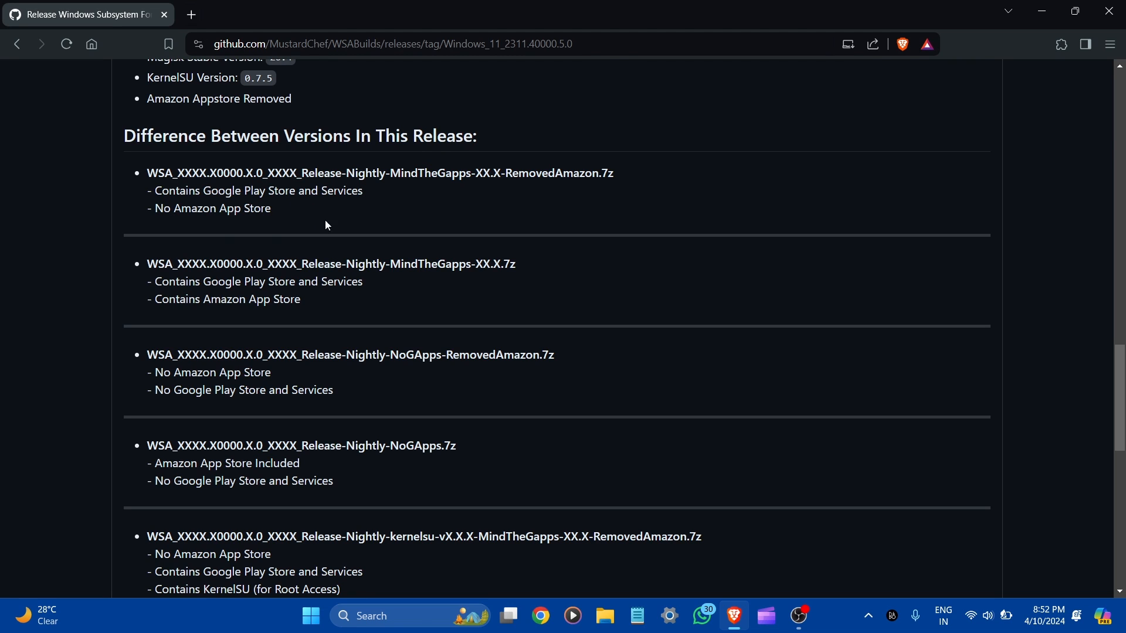
pyautogui.moveTo(352, 239)
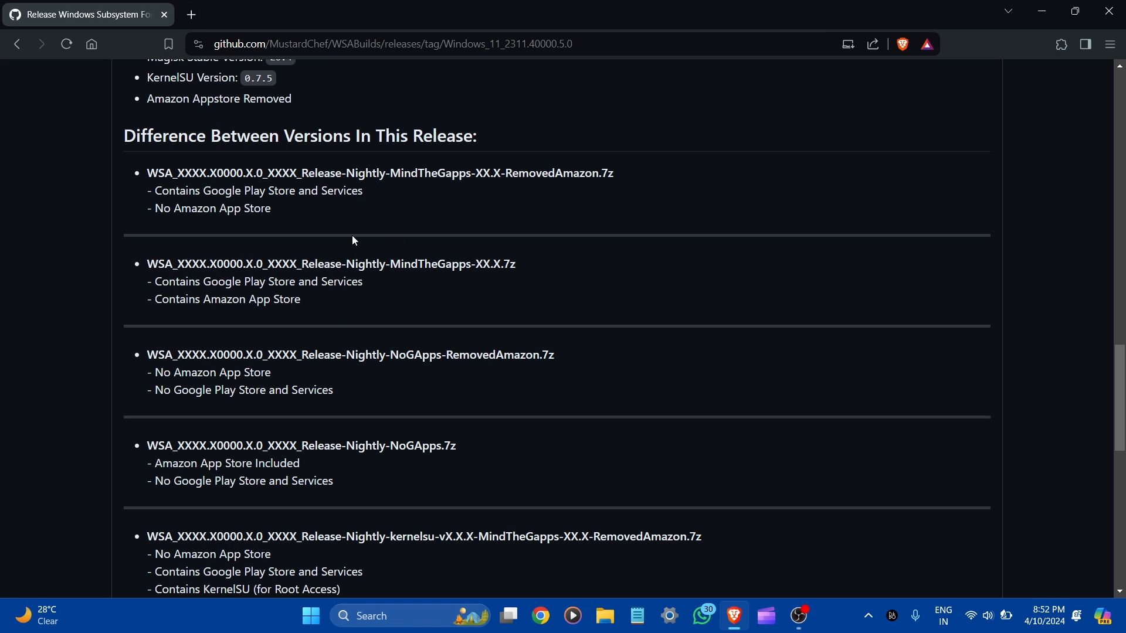
pyautogui.scroll(-3)
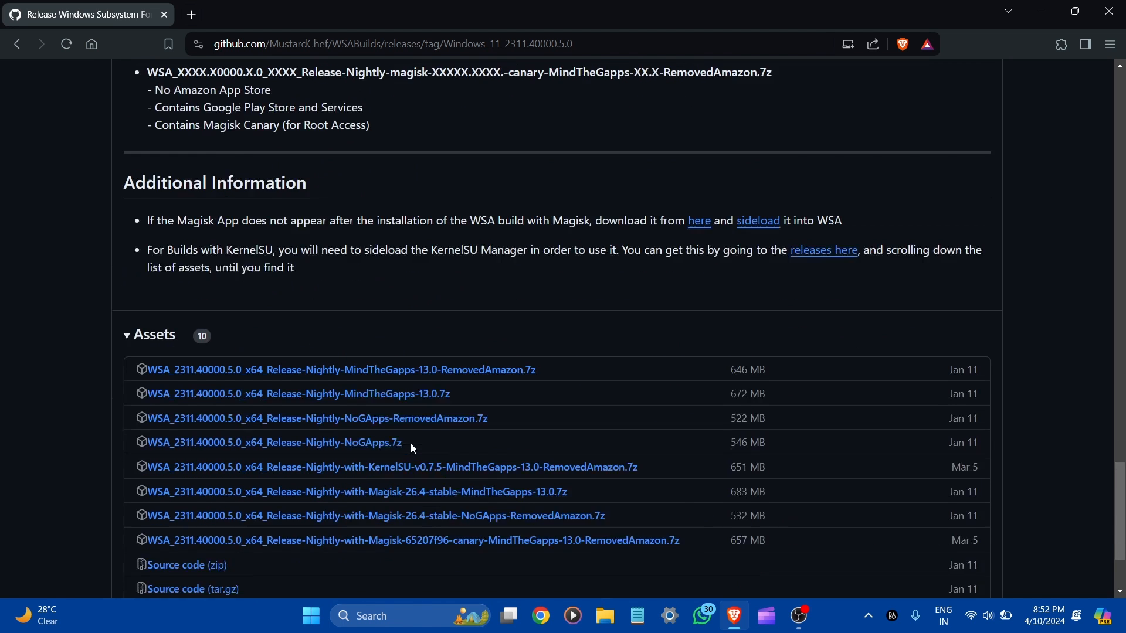
pyautogui.scroll(-3)
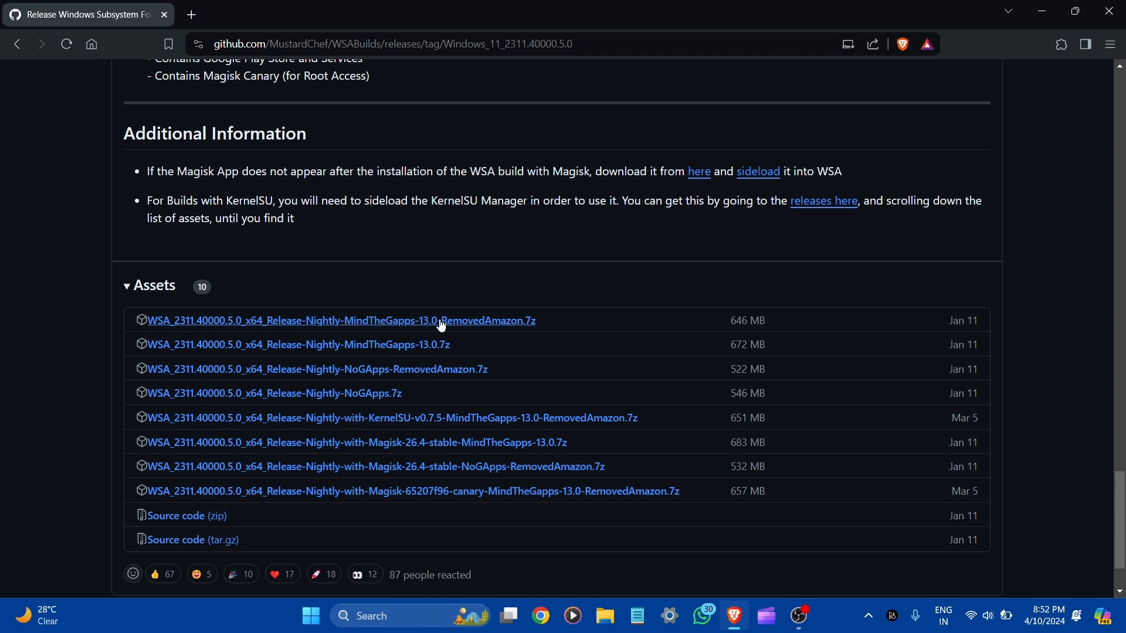
pyautogui.moveTo(532, 329)
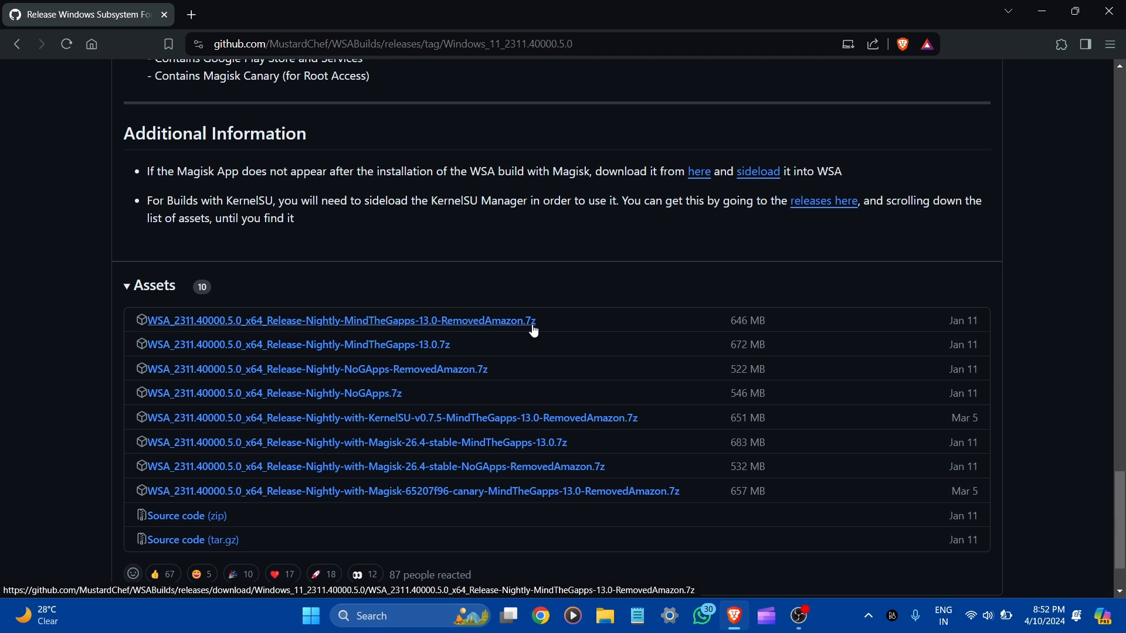
pyautogui.moveTo(774, 337)
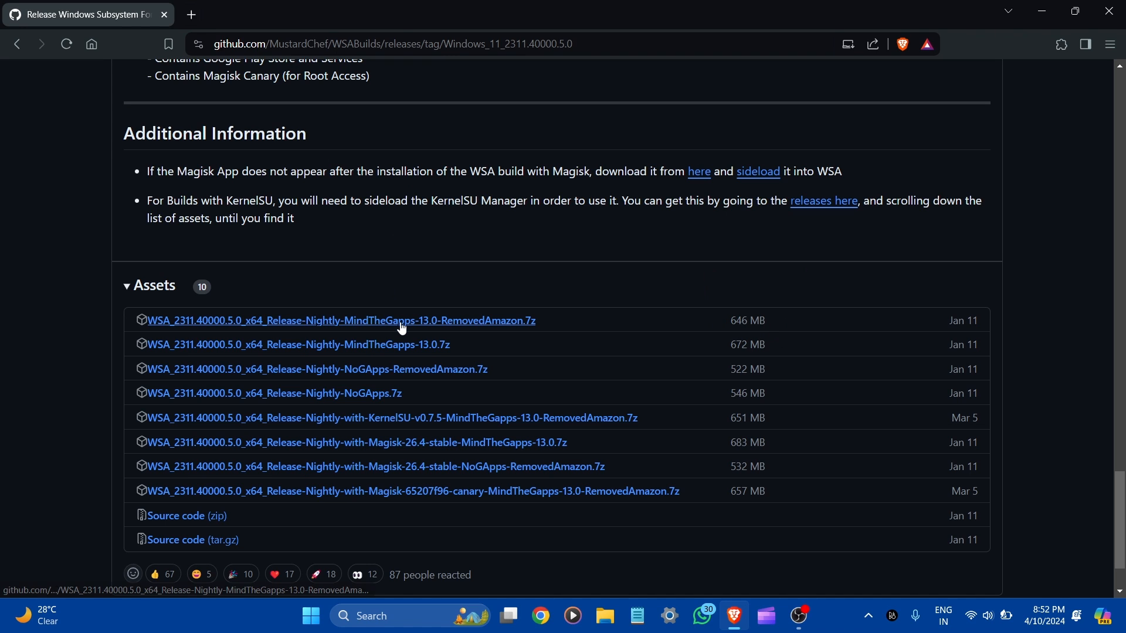
pyautogui.click(340, 321)
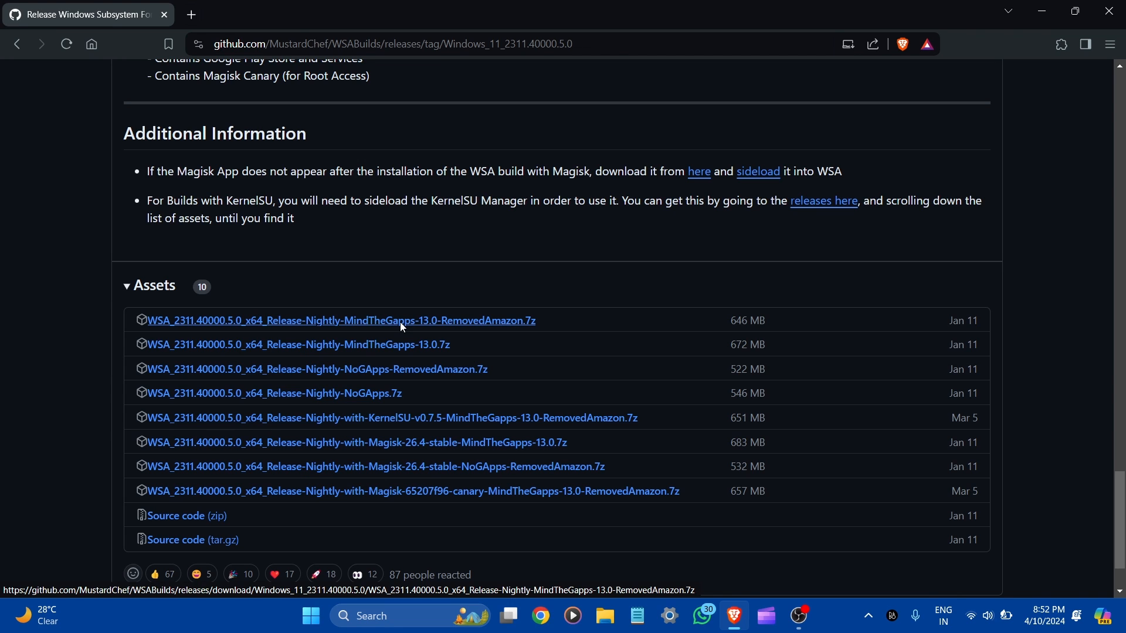
pyautogui.click(340, 320)
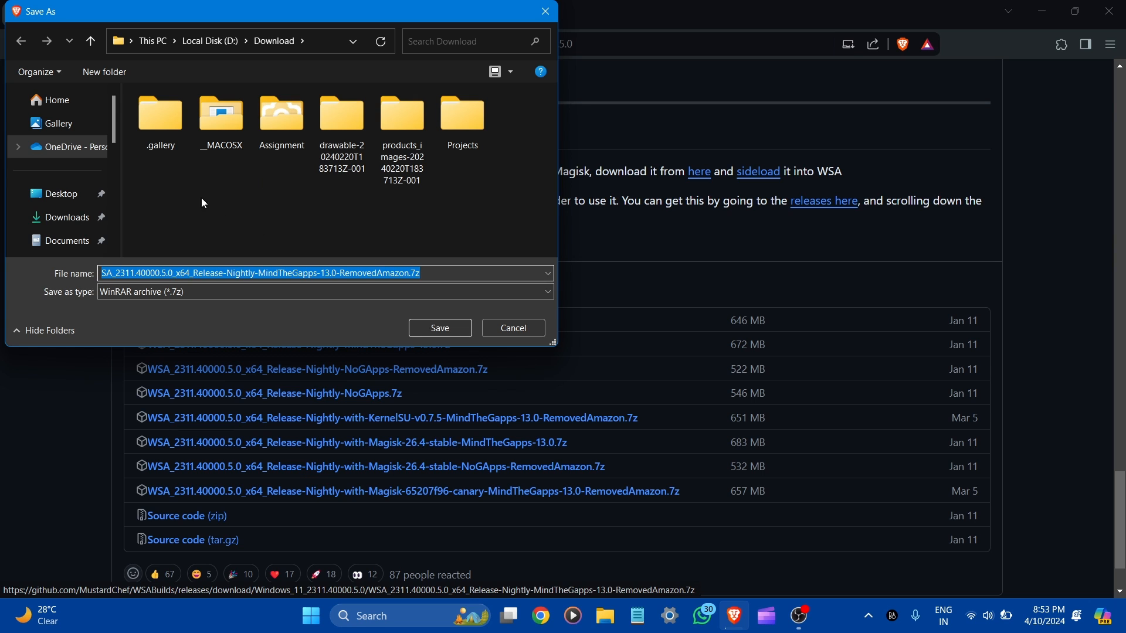
# Save the RemovedAmazon .7z archive to Downloads and check its progress in the browser's downloads indicator
pyautogui.click(65, 218)
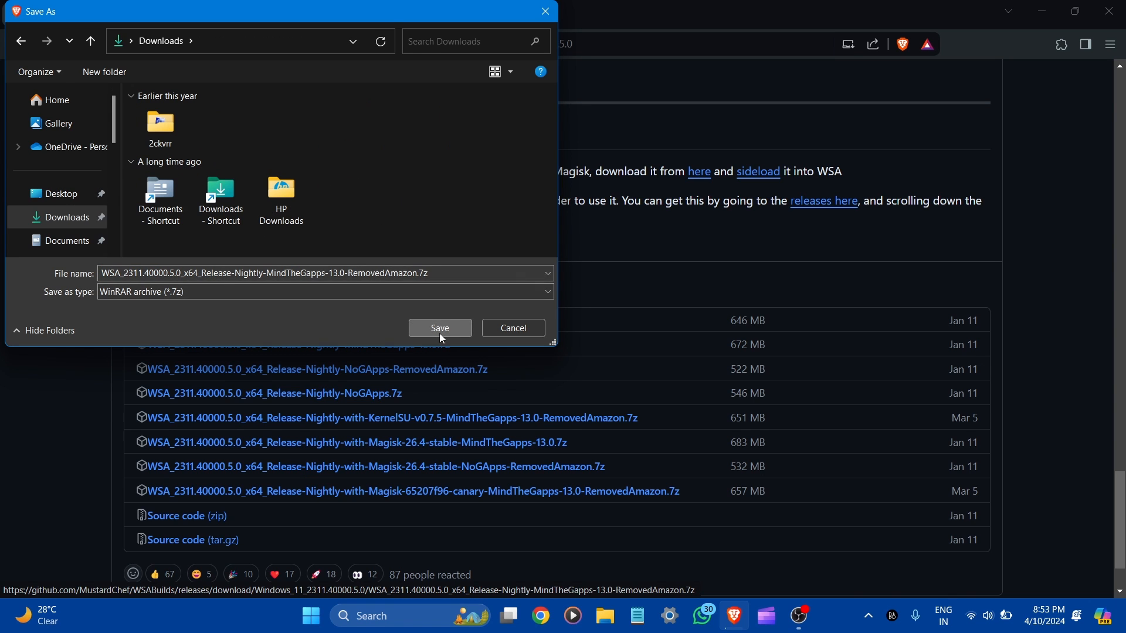
pyautogui.click(439, 329)
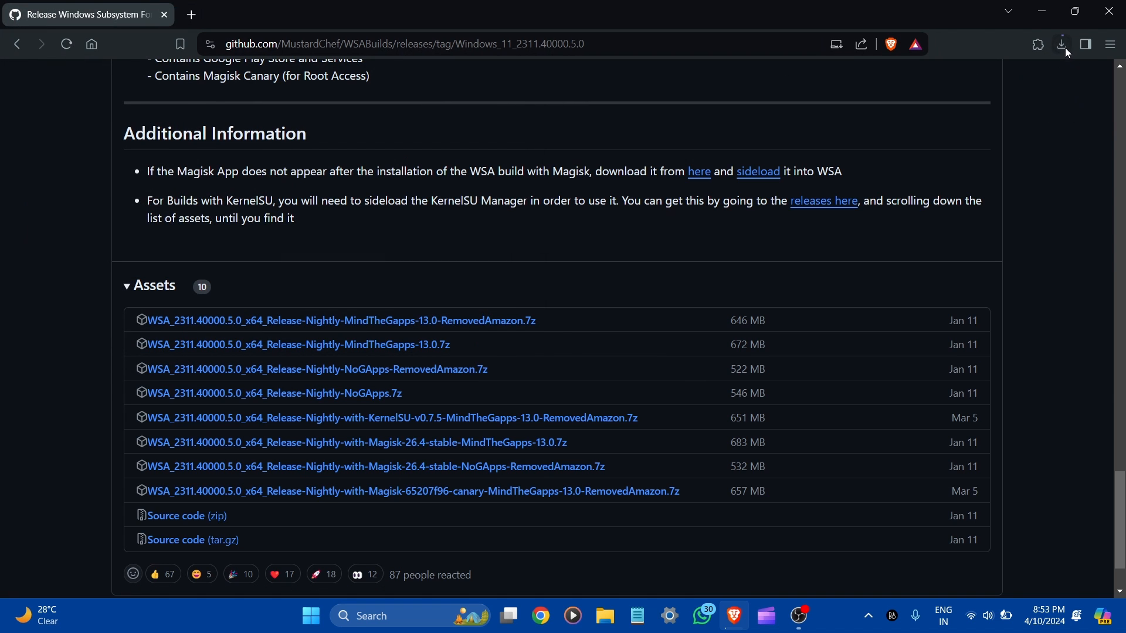
pyautogui.click(1060, 43)
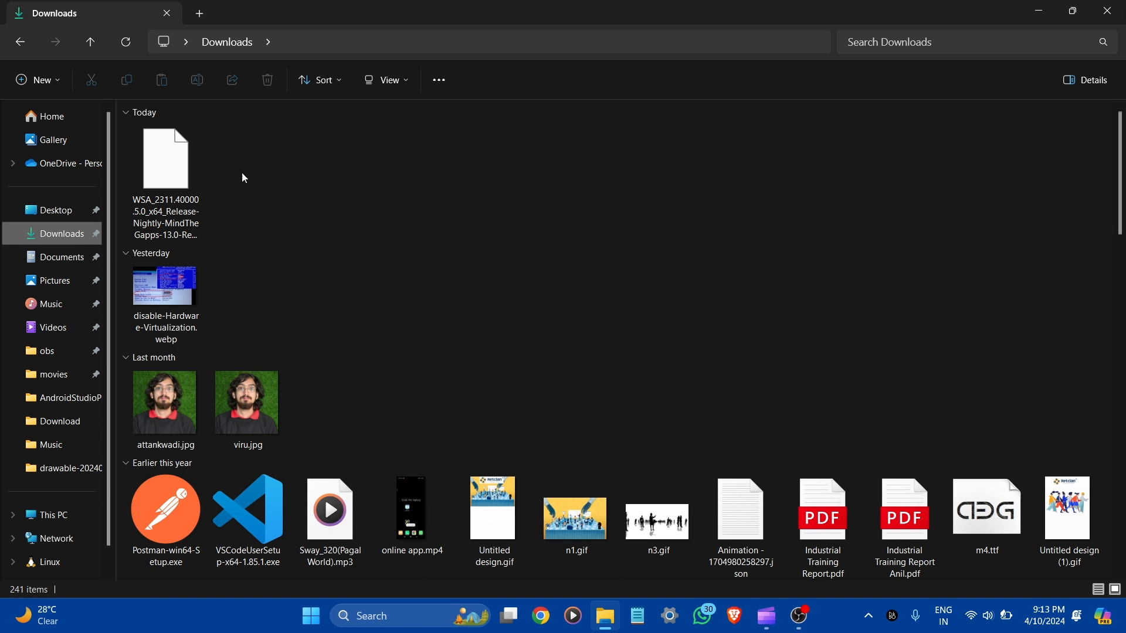
pyautogui.moveTo(175, 173)
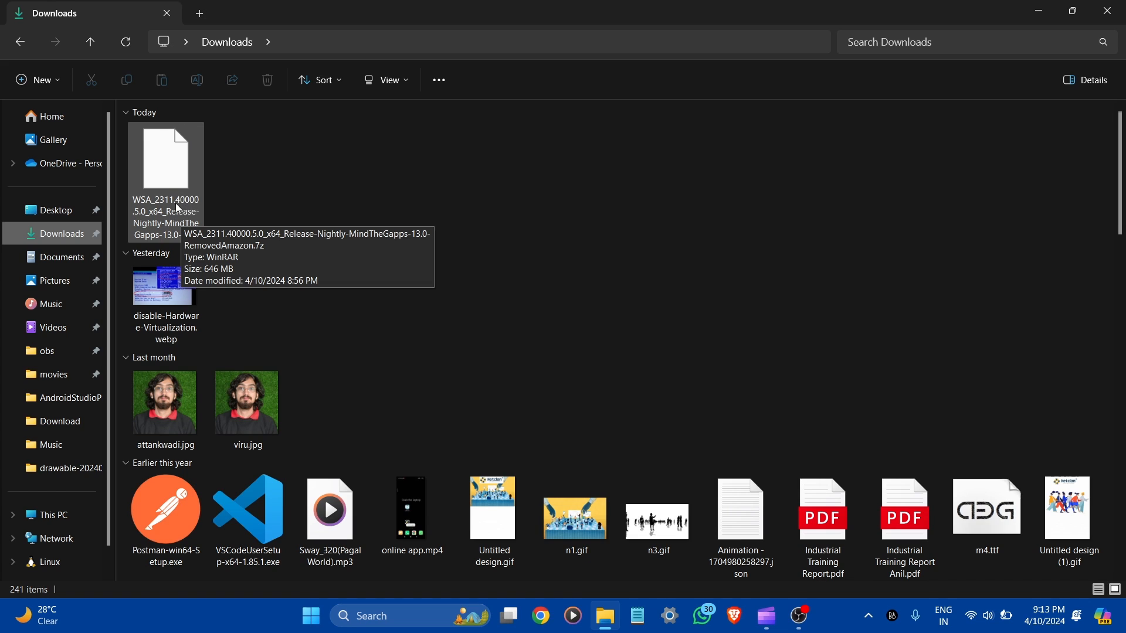
# Select the downloaded 646 MB WSA .7z archive in Downloads and bring up its Extract All actions
pyautogui.click(165, 160)
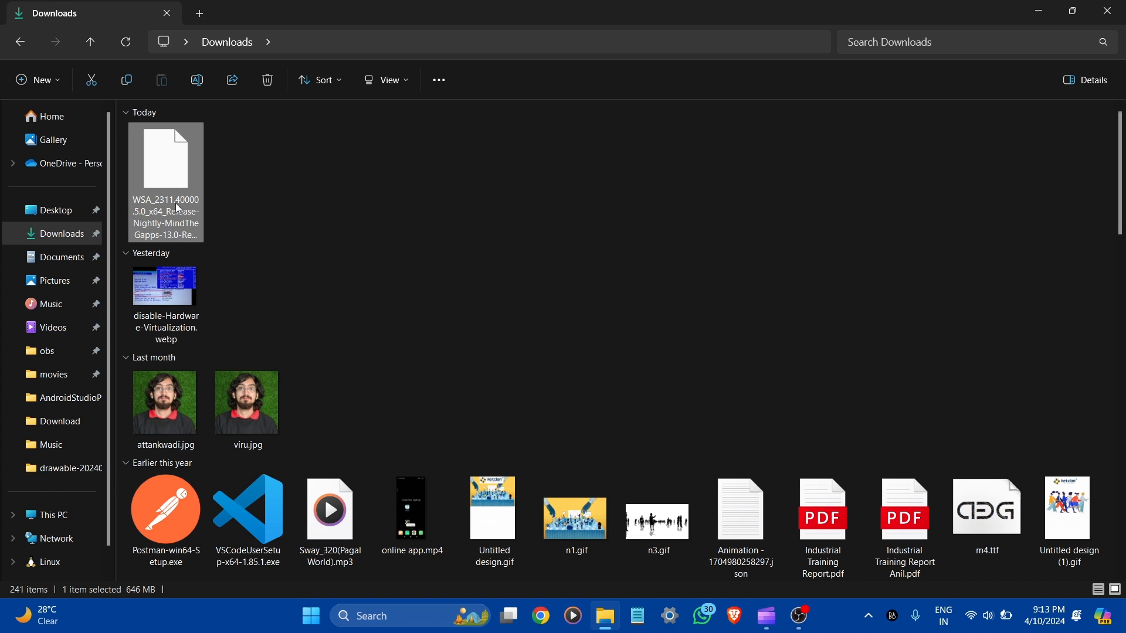
pyautogui.rightClick(166, 165)
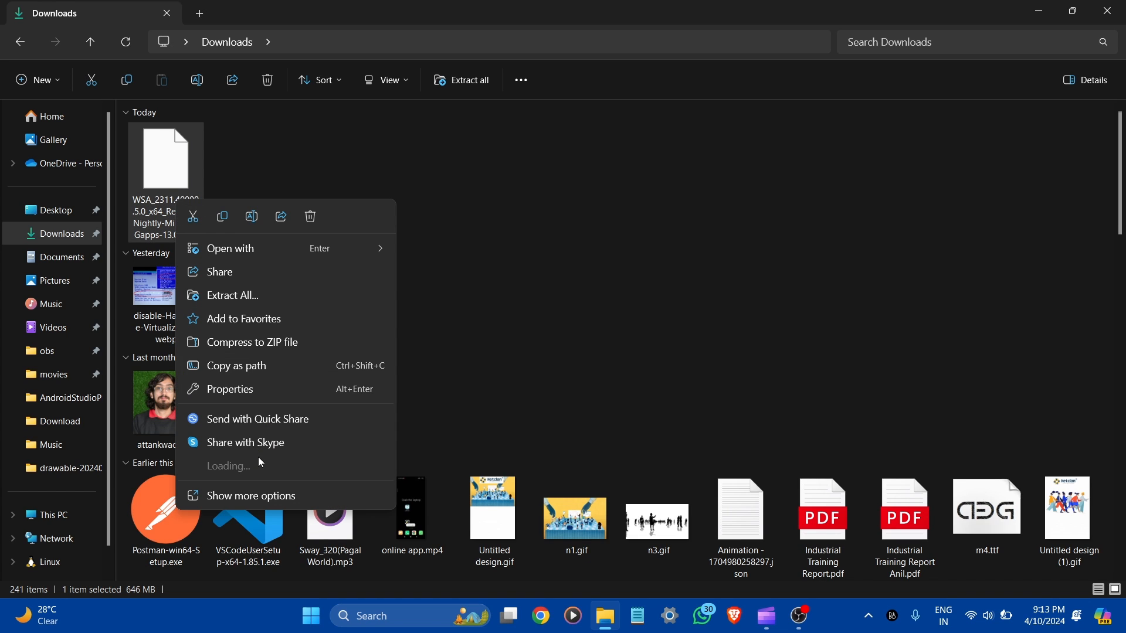
pyautogui.moveTo(226, 466)
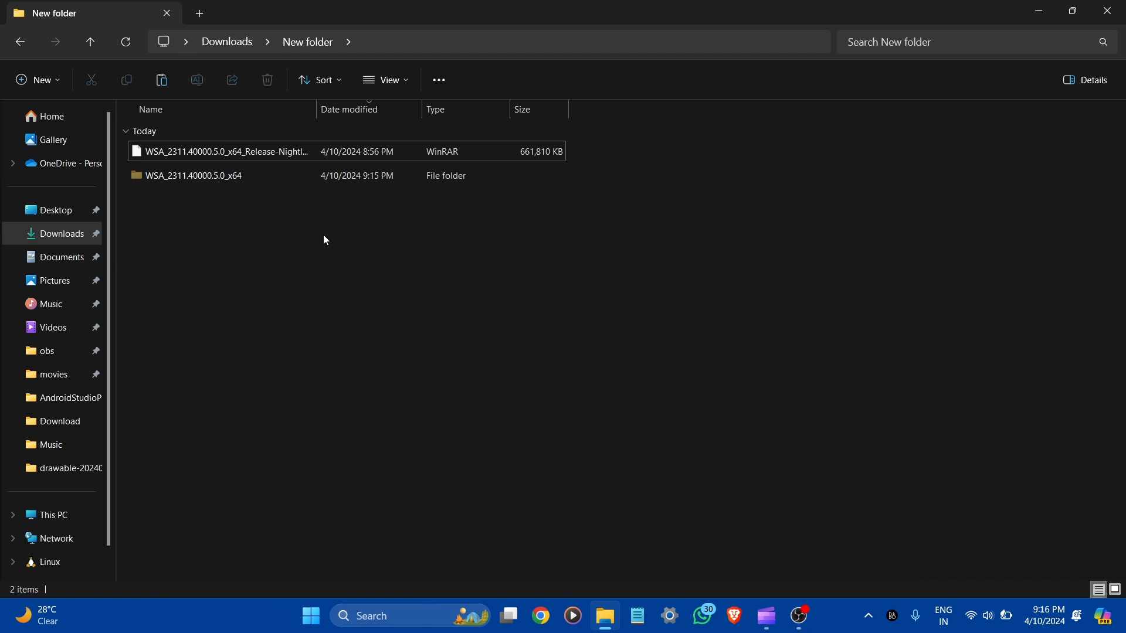
# Select the extracted WSA_2311.40000.5.0_x64 folder and go to Local Disk (C:) under This PC
pyautogui.click(193, 174)
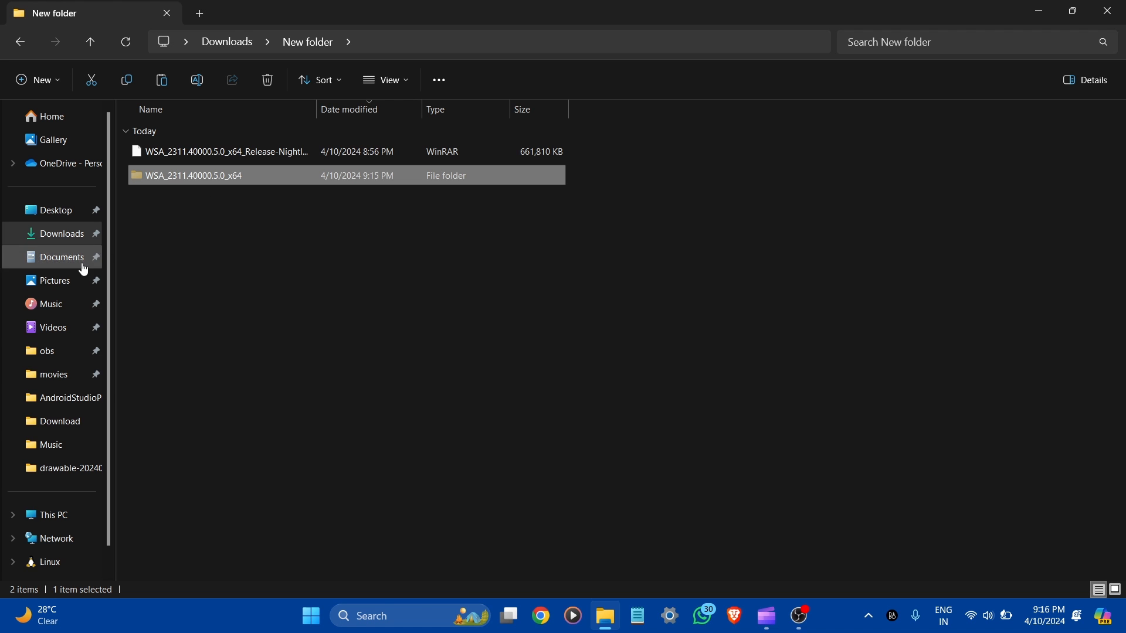
pyautogui.moveTo(54, 515)
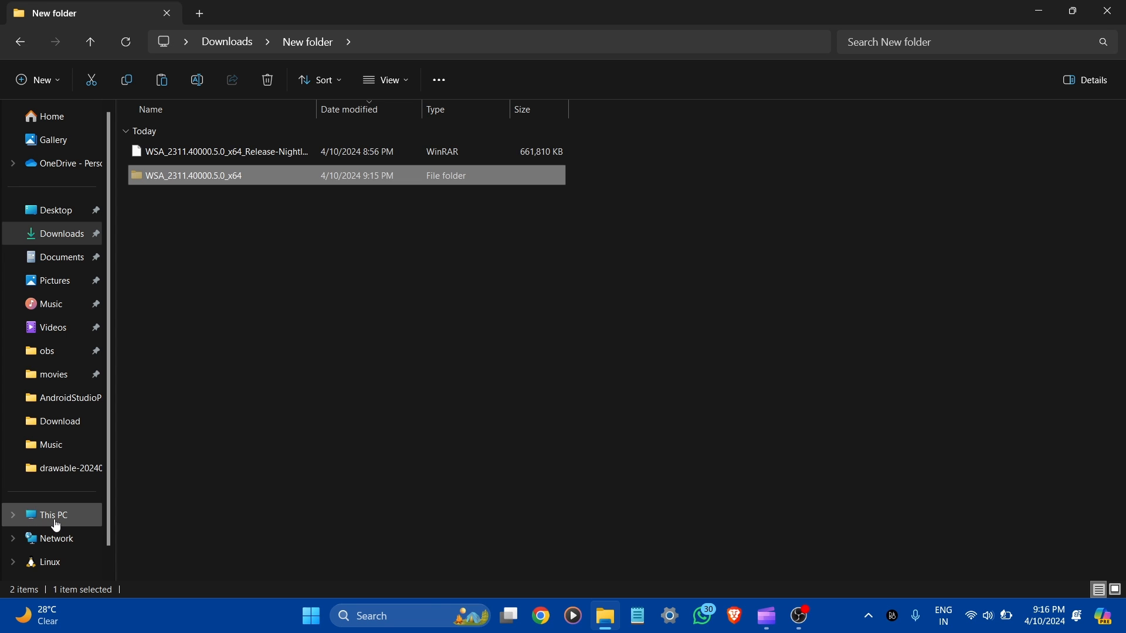
pyautogui.click(53, 515)
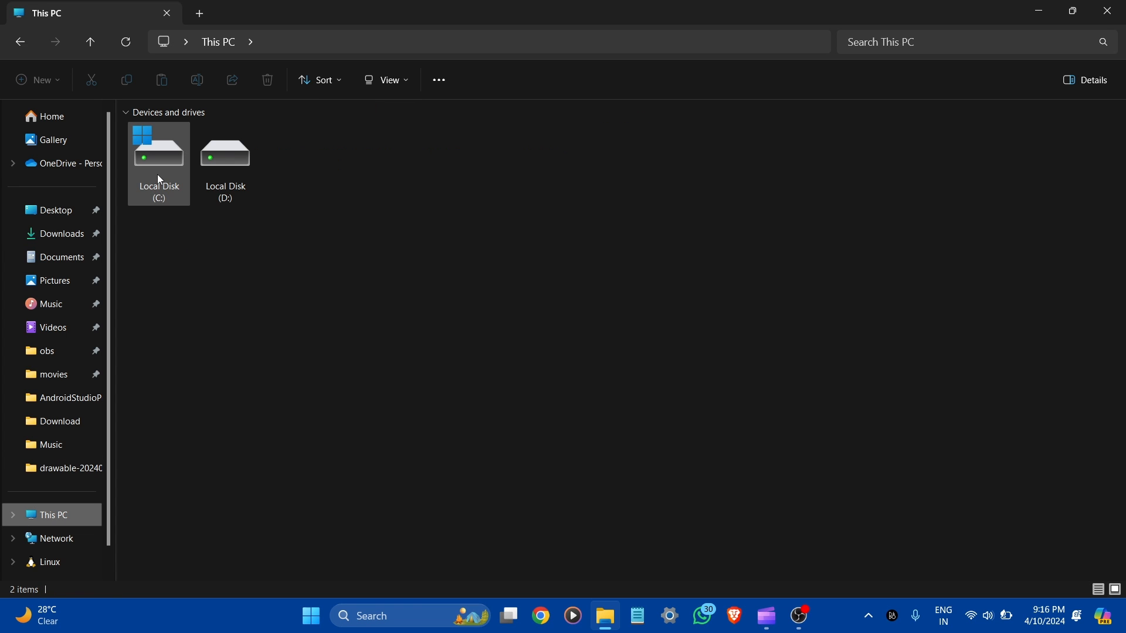
pyautogui.doubleClick(159, 155)
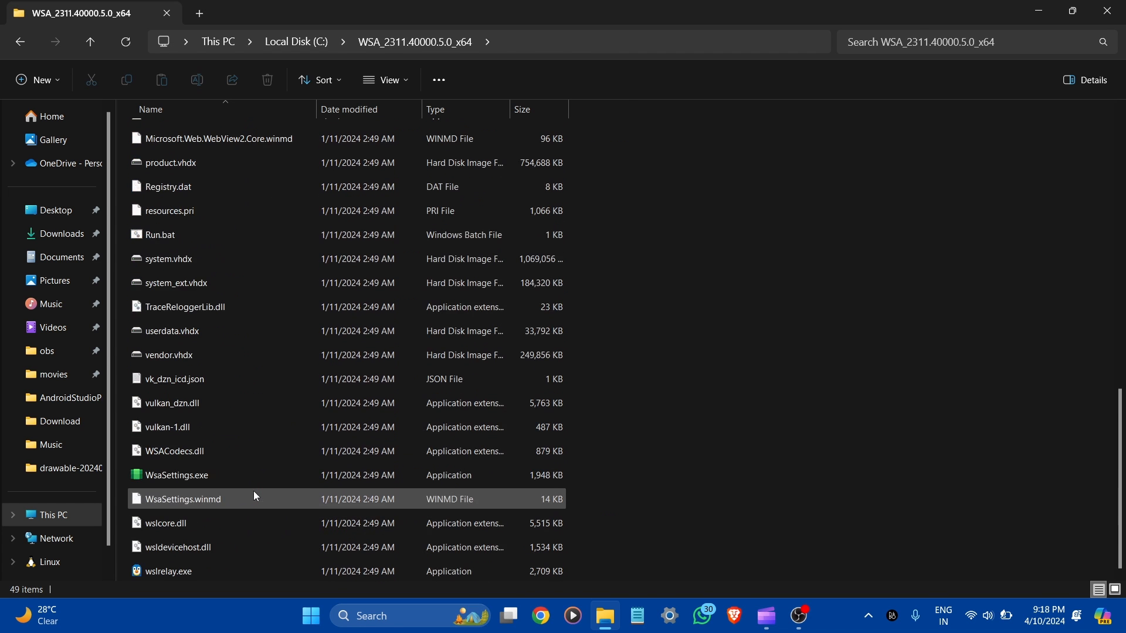
# Run Run.bat to install WSA, then continue past the diagnostic data prompt without sharing
pyautogui.click(159, 235)
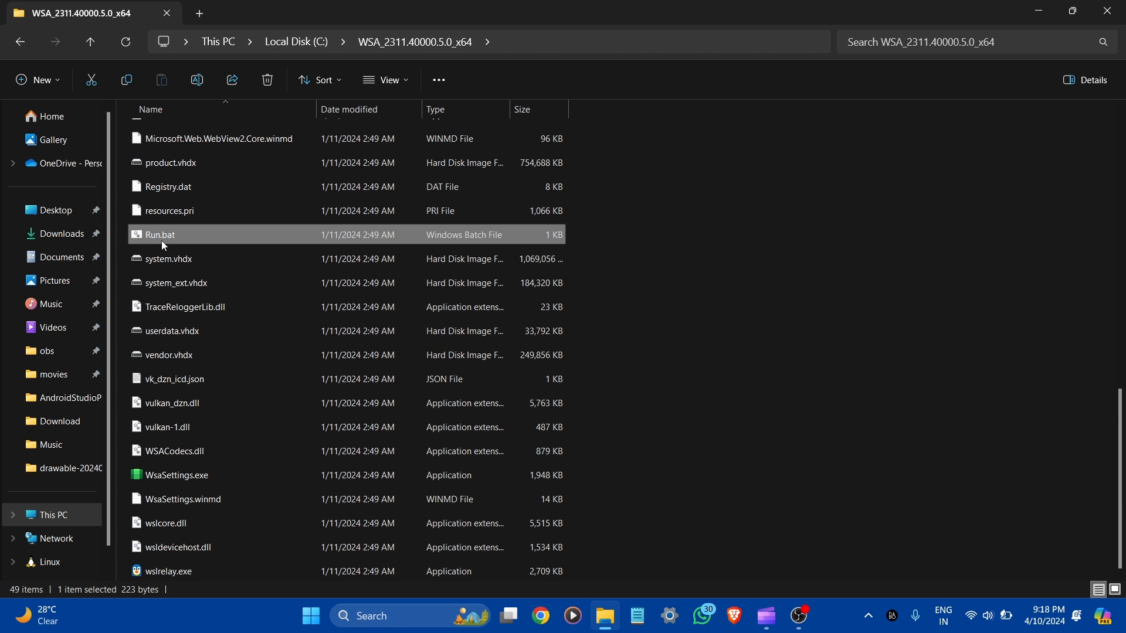
pyautogui.doubleClick(159, 235)
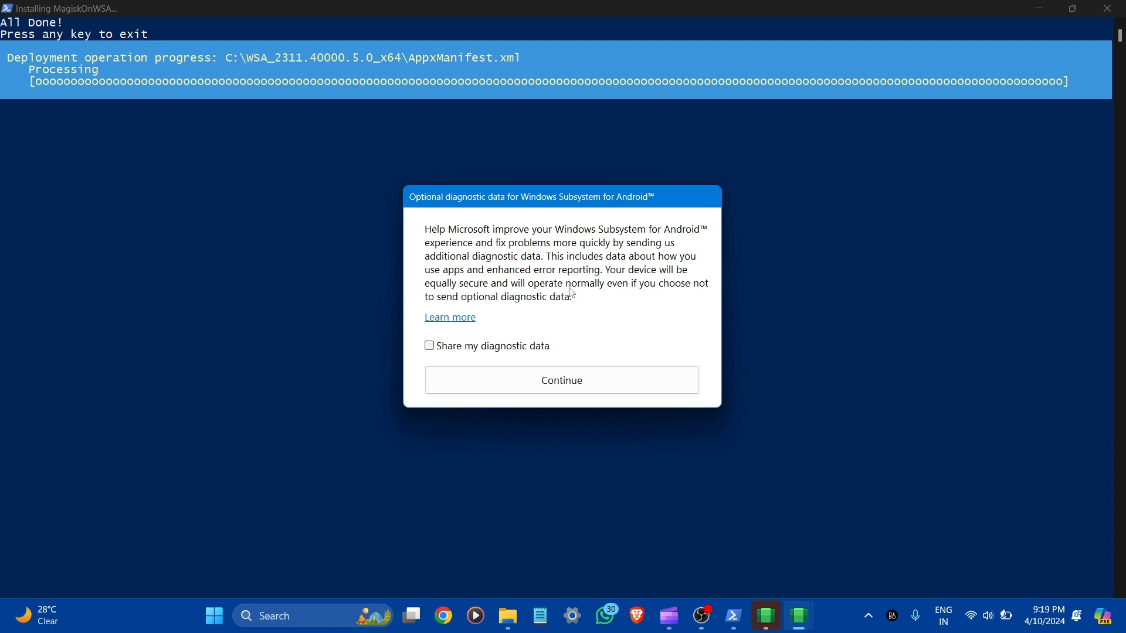
pyautogui.moveTo(543, 206)
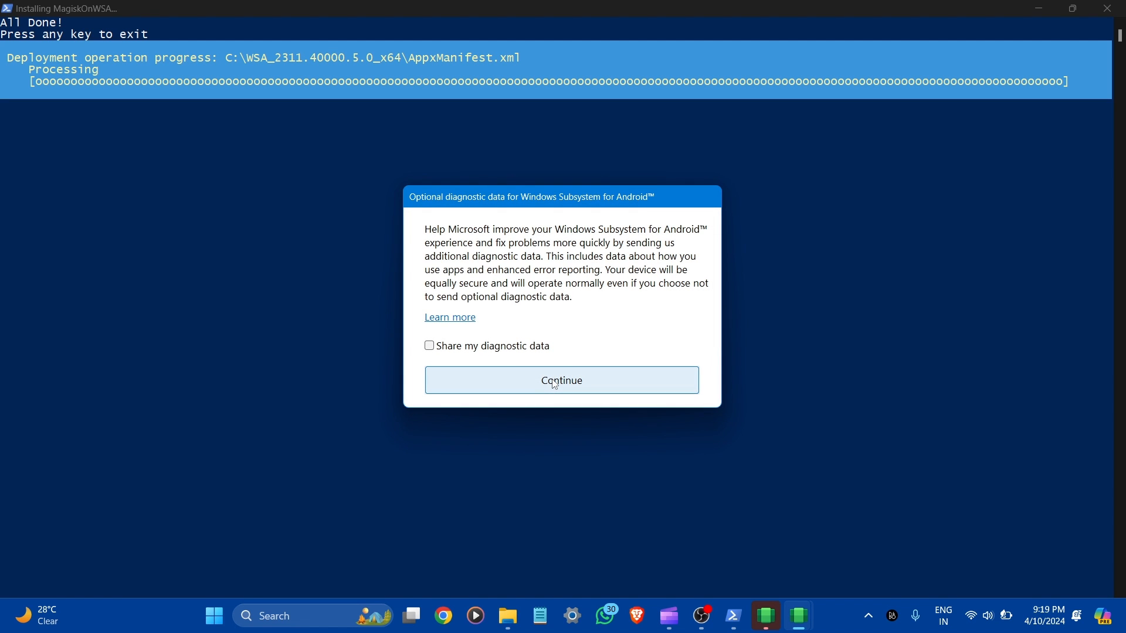
pyautogui.click(561, 380)
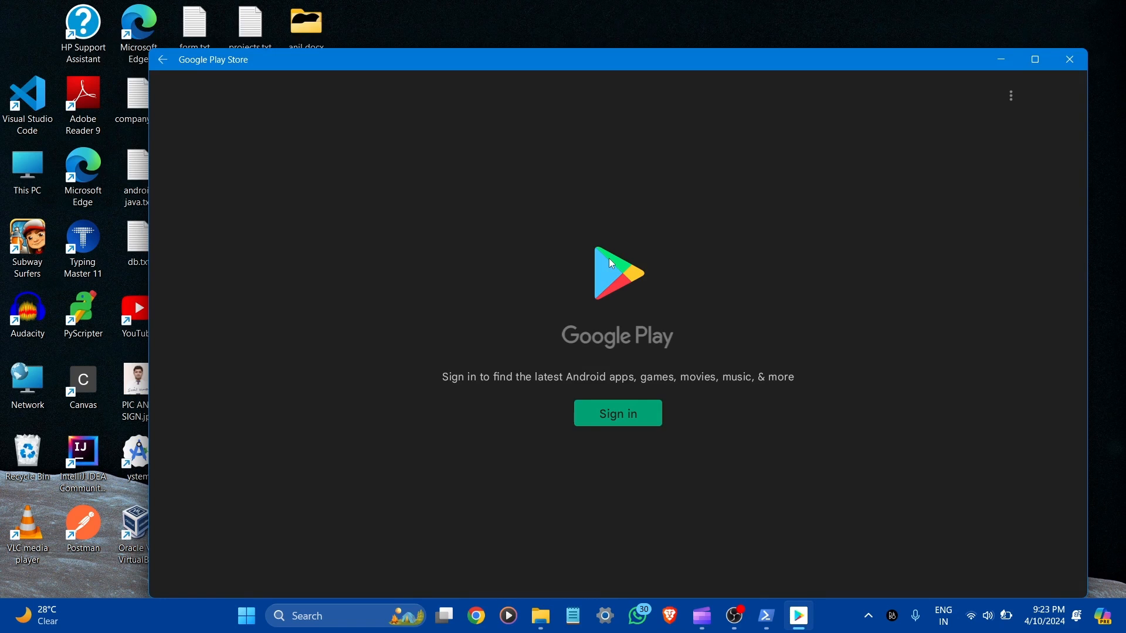
pyautogui.moveTo(728, 296)
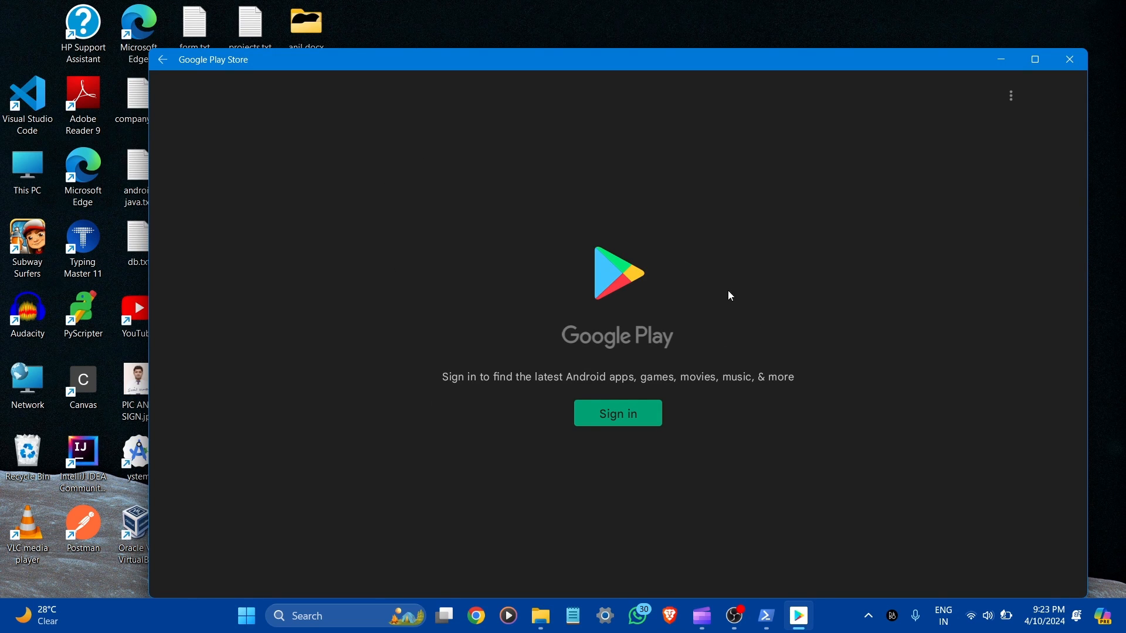
pyautogui.moveTo(976, 119)
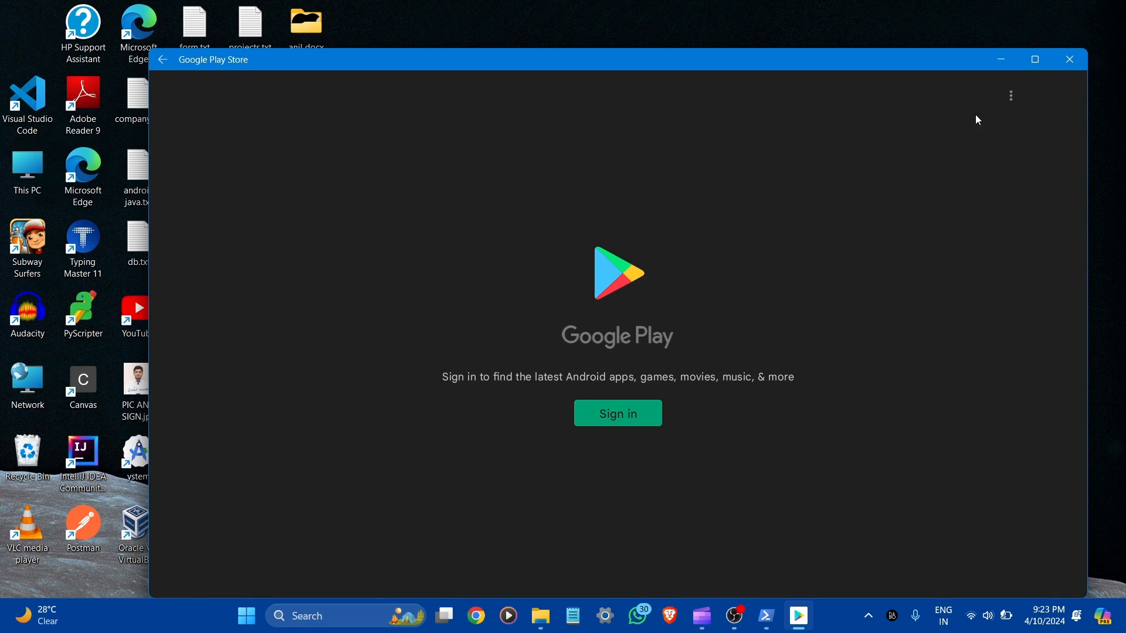
# Maximize the Play Store and proceed through Sign in to the Google account sign-in page
pyautogui.click(1034, 58)
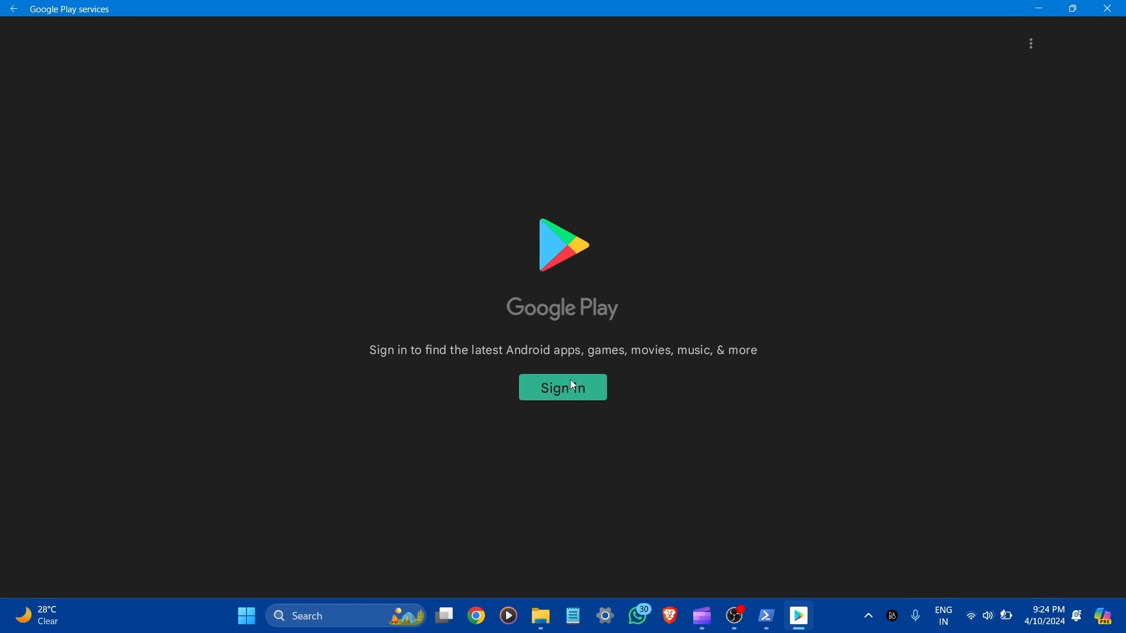
pyautogui.click(561, 388)
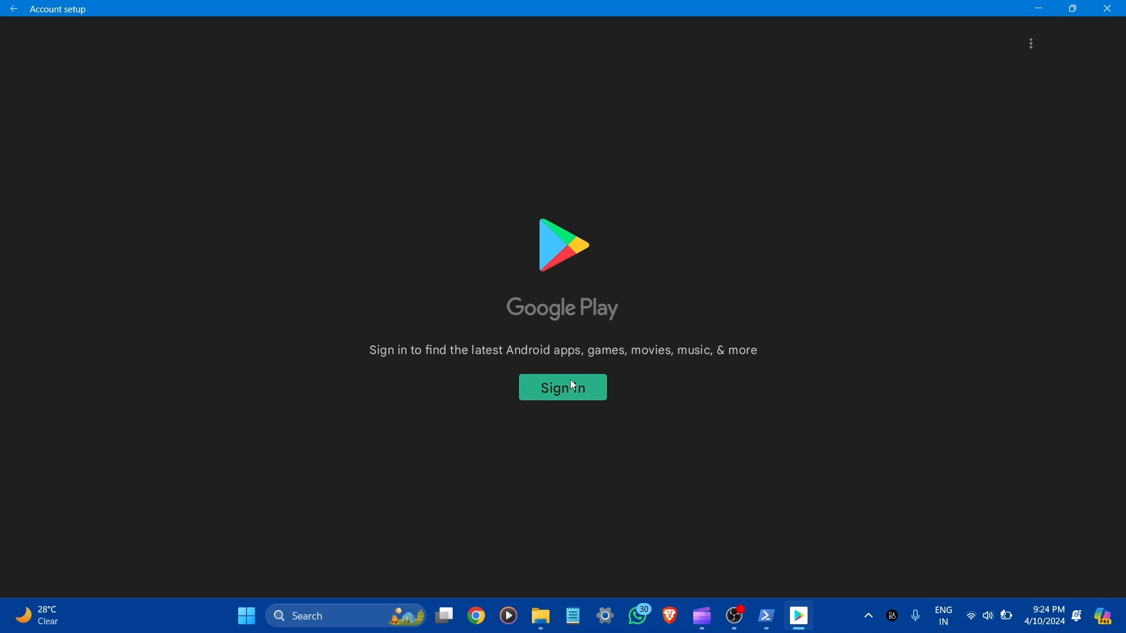
pyautogui.click(561, 388)
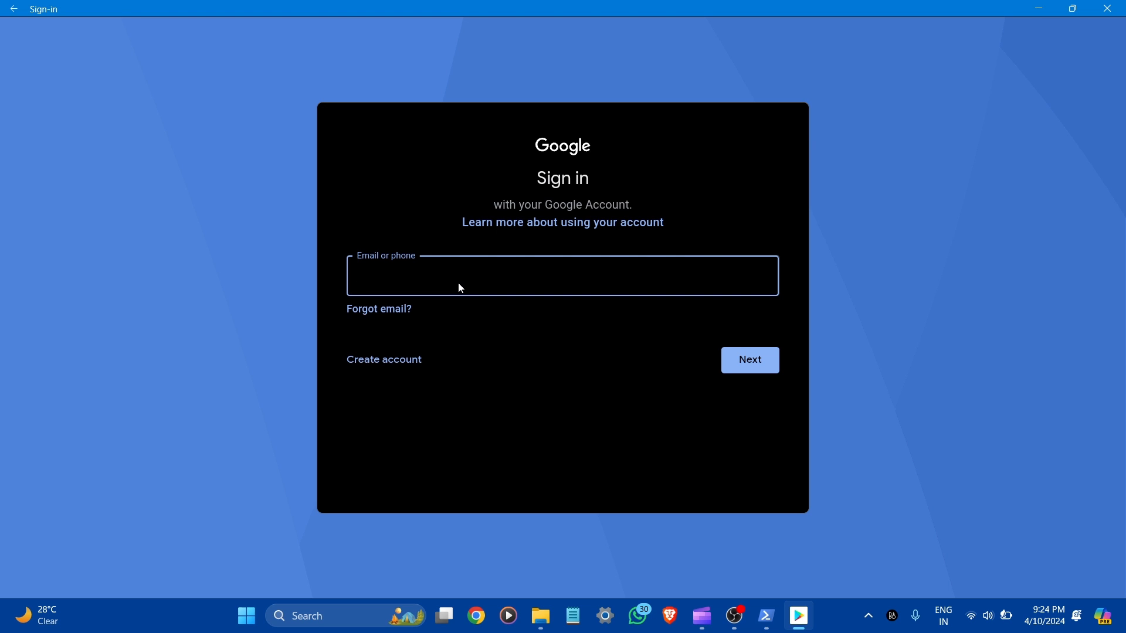
# Enter the Google account email and continue to finish signing in to Play Store
pyautogui.write('an')
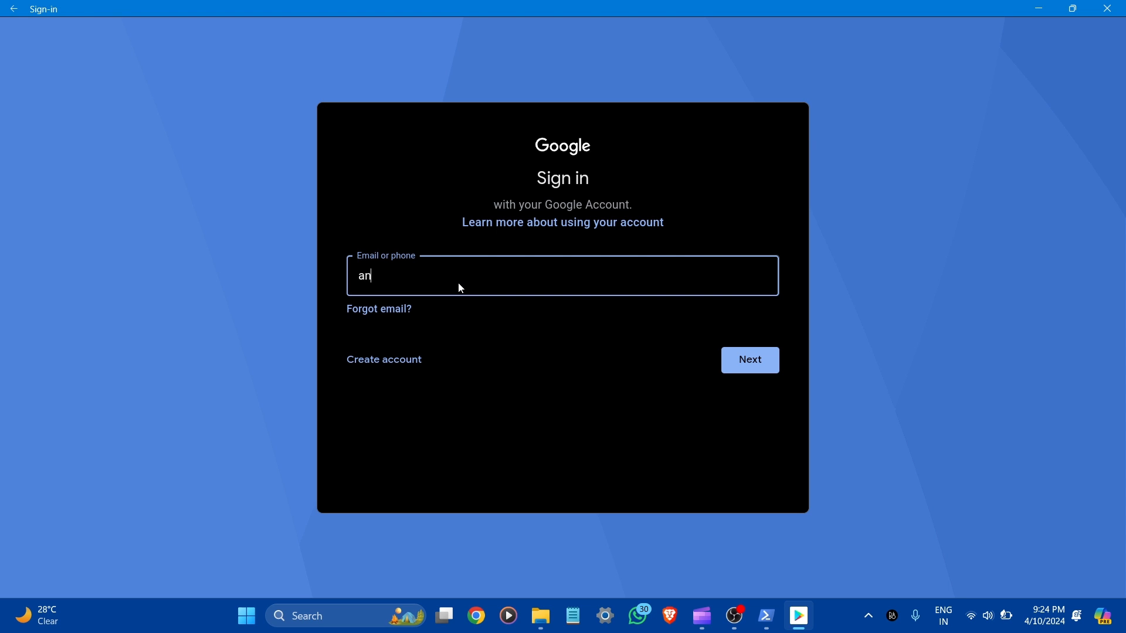
pyautogui.click(749, 360)
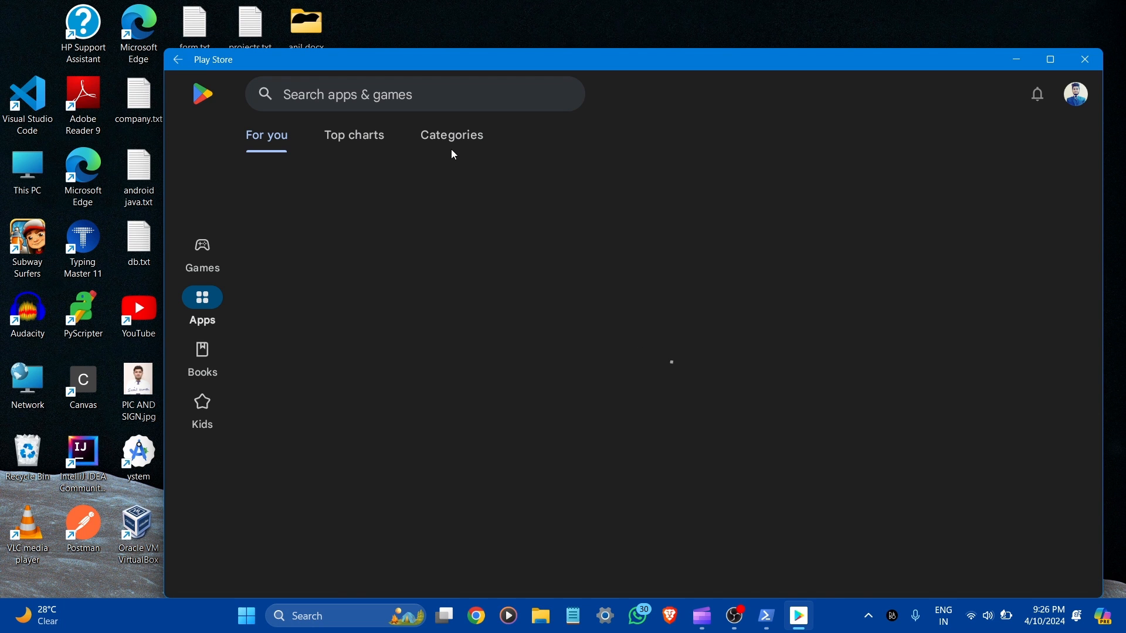
# Maximize the Play Store window so the For you page fills the screen
pyautogui.click(1049, 60)
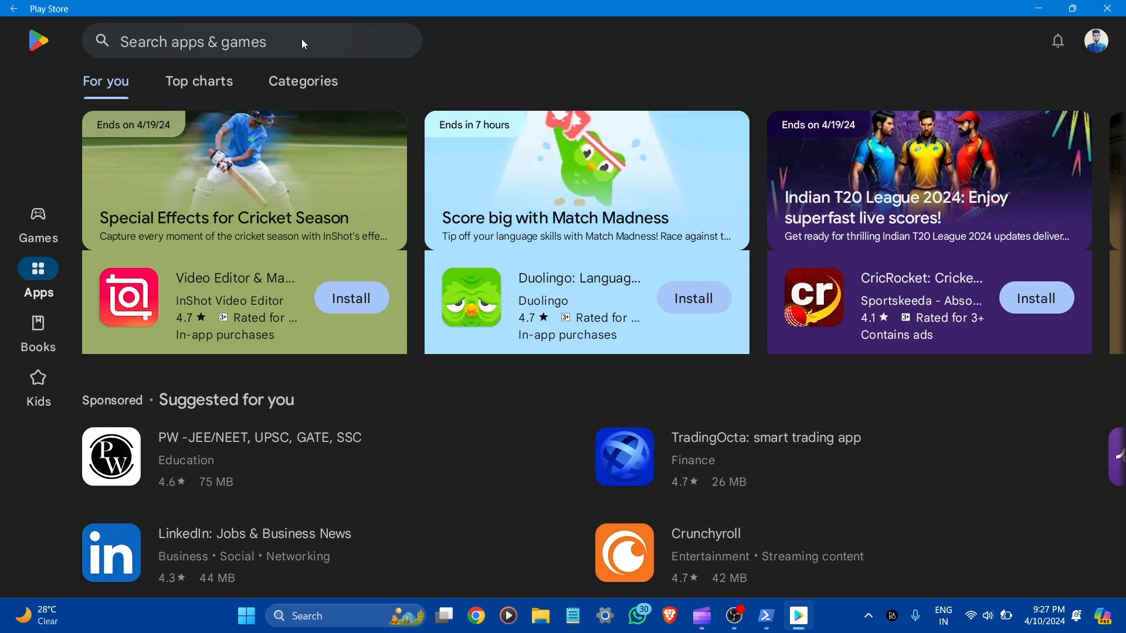
# Search Play Store for 'gta' and scroll through the matching games like GTA: San Andreas
pyautogui.click(251, 41)
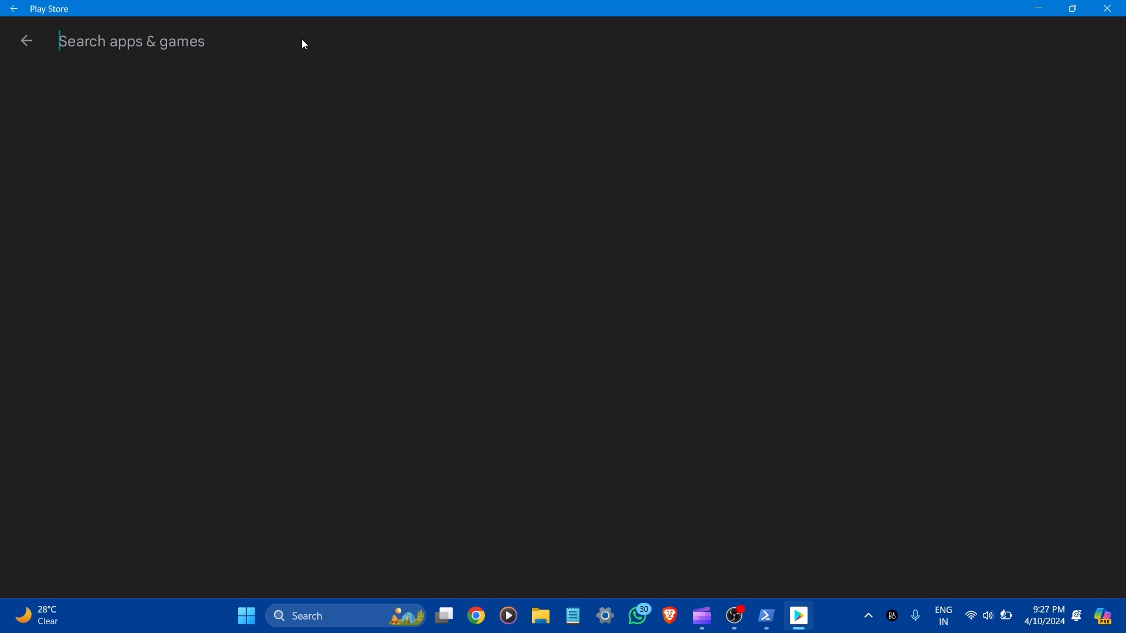
pyautogui.write('gta')
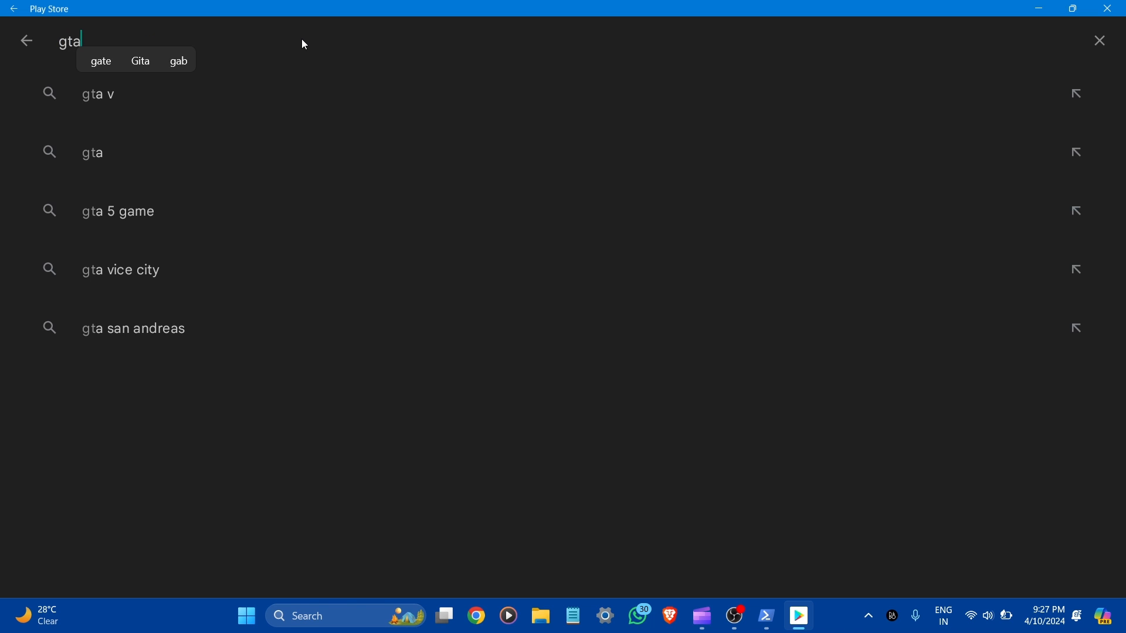
pyautogui.press('Enter')
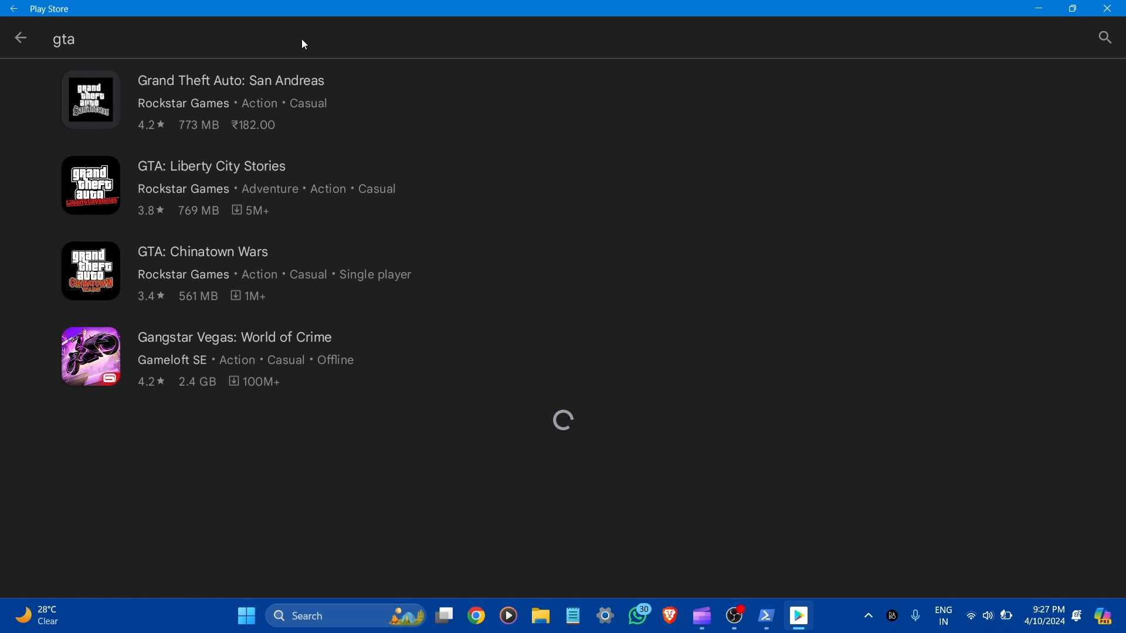
pyautogui.scroll(-3)
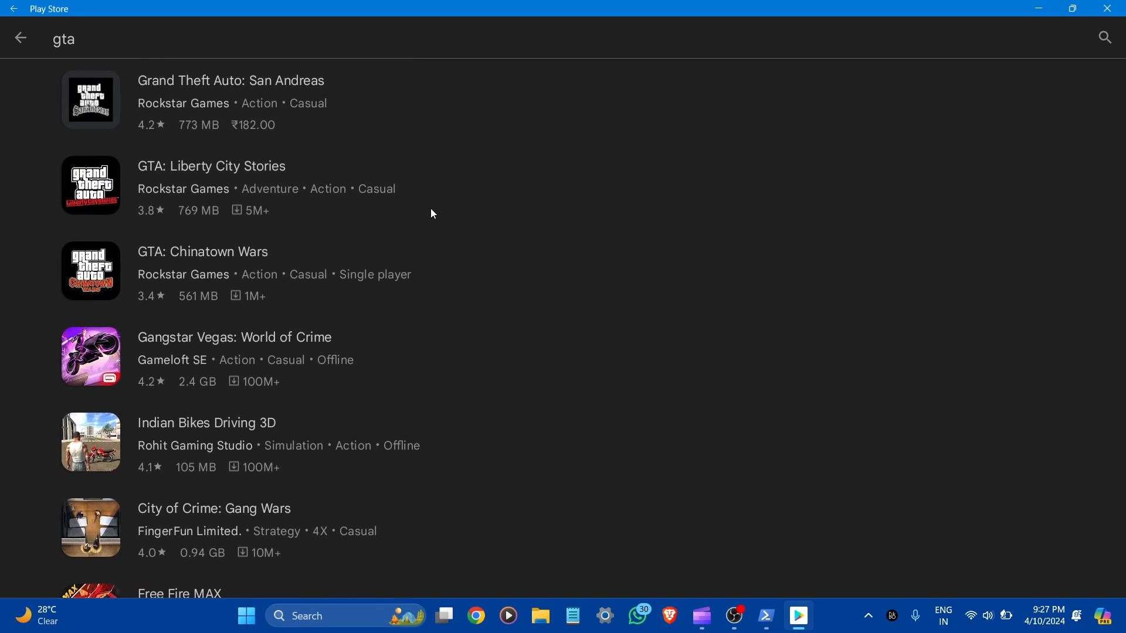
pyautogui.scroll(-3)
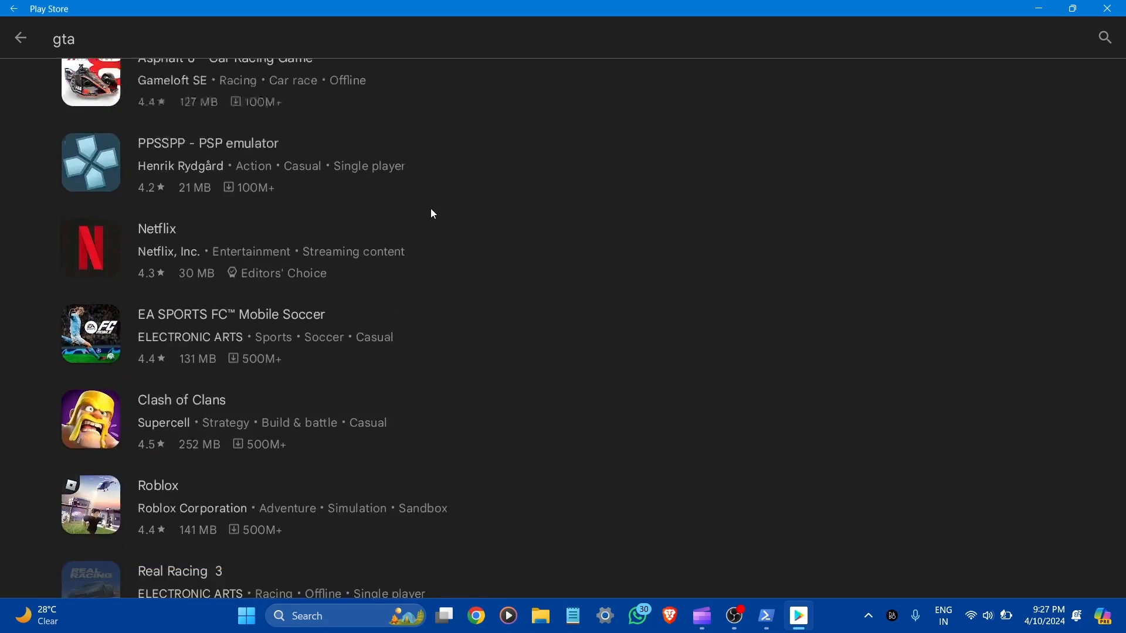